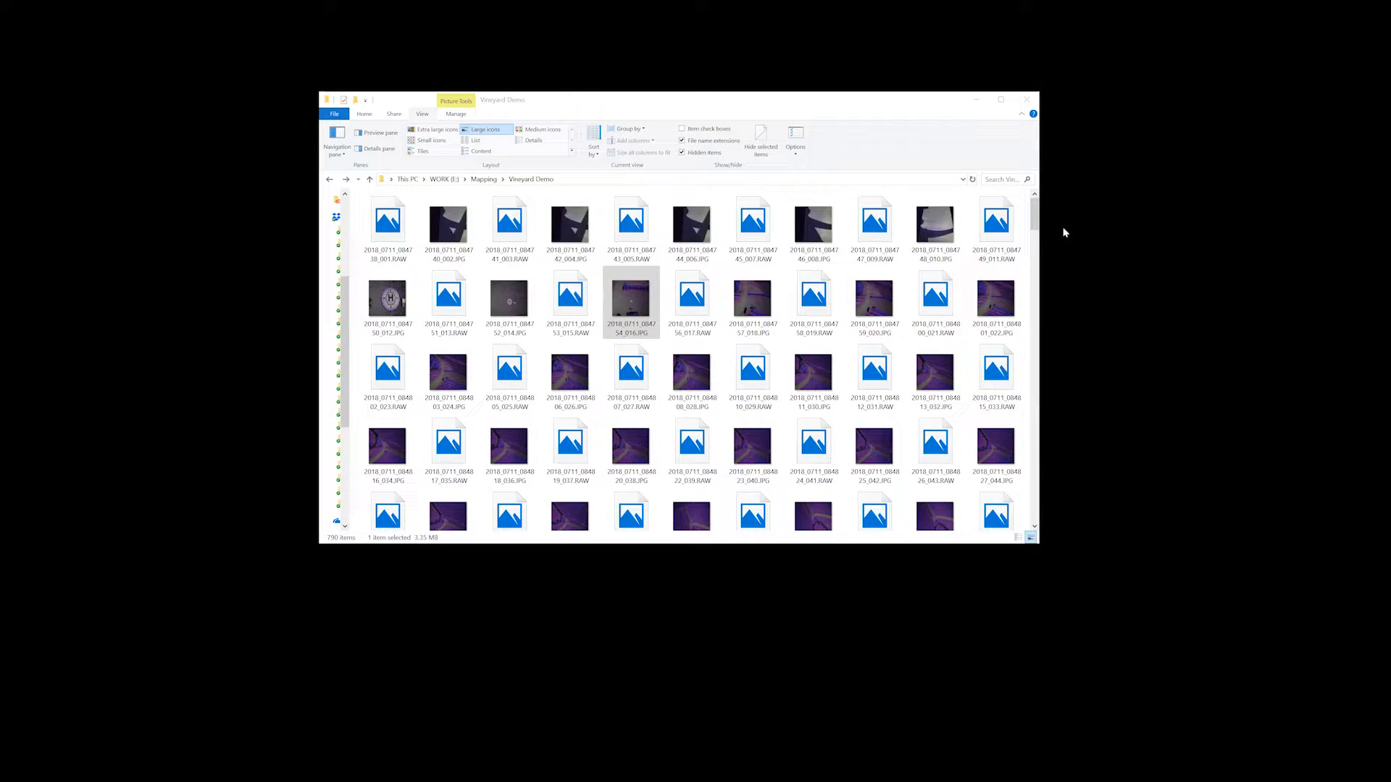
pyautogui.moveTo(1108, 223)
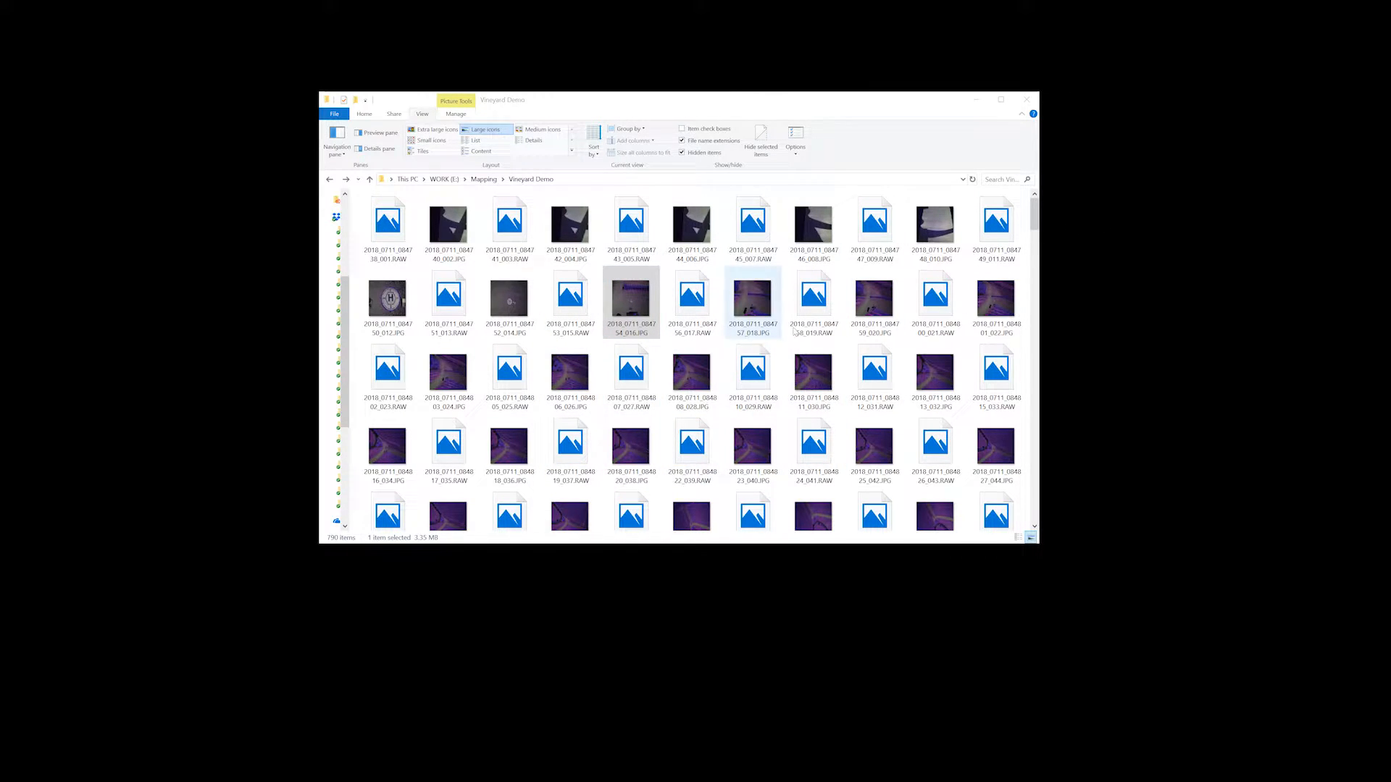
# - Load the Mapping\Vineyard Demo folder and select the first JPG to show its EXIF details and map marker
pyautogui.scroll(-3)
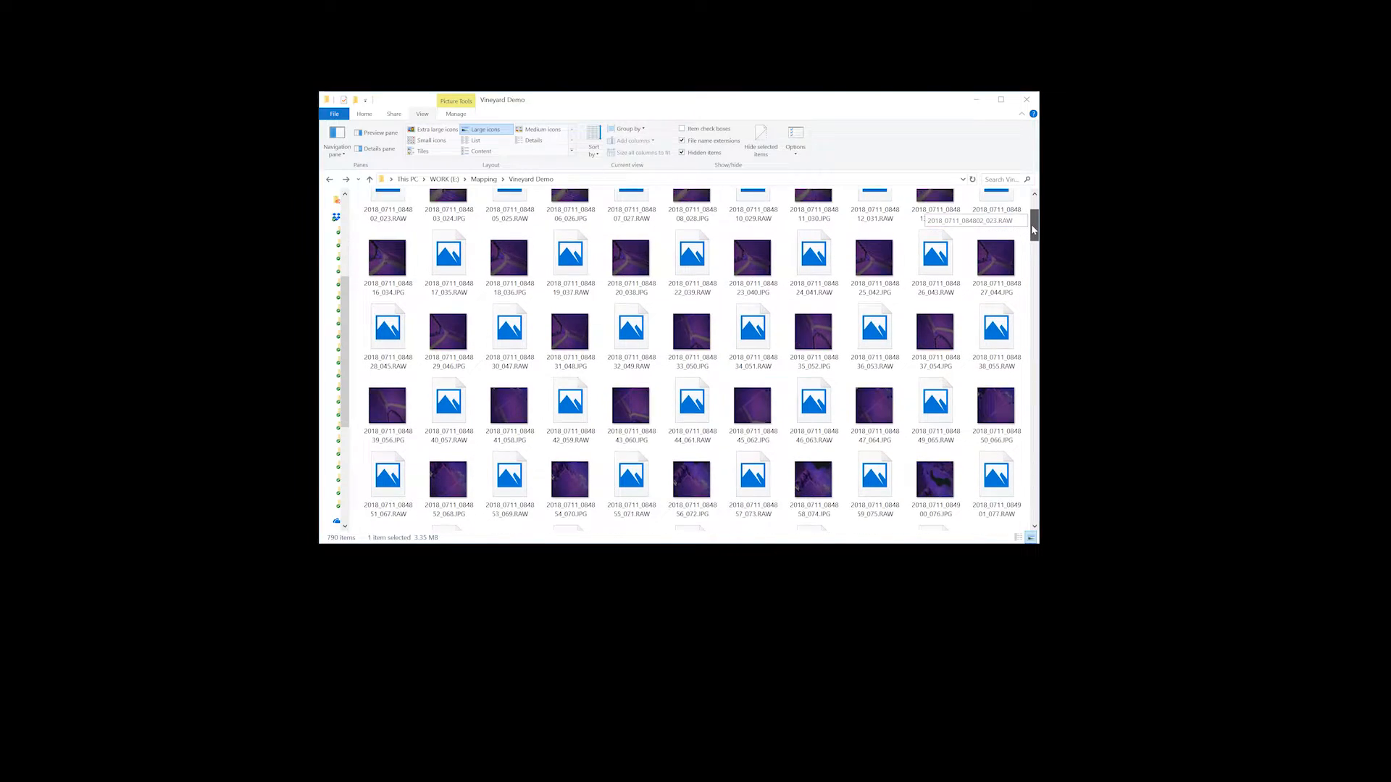
pyautogui.scroll(-3)
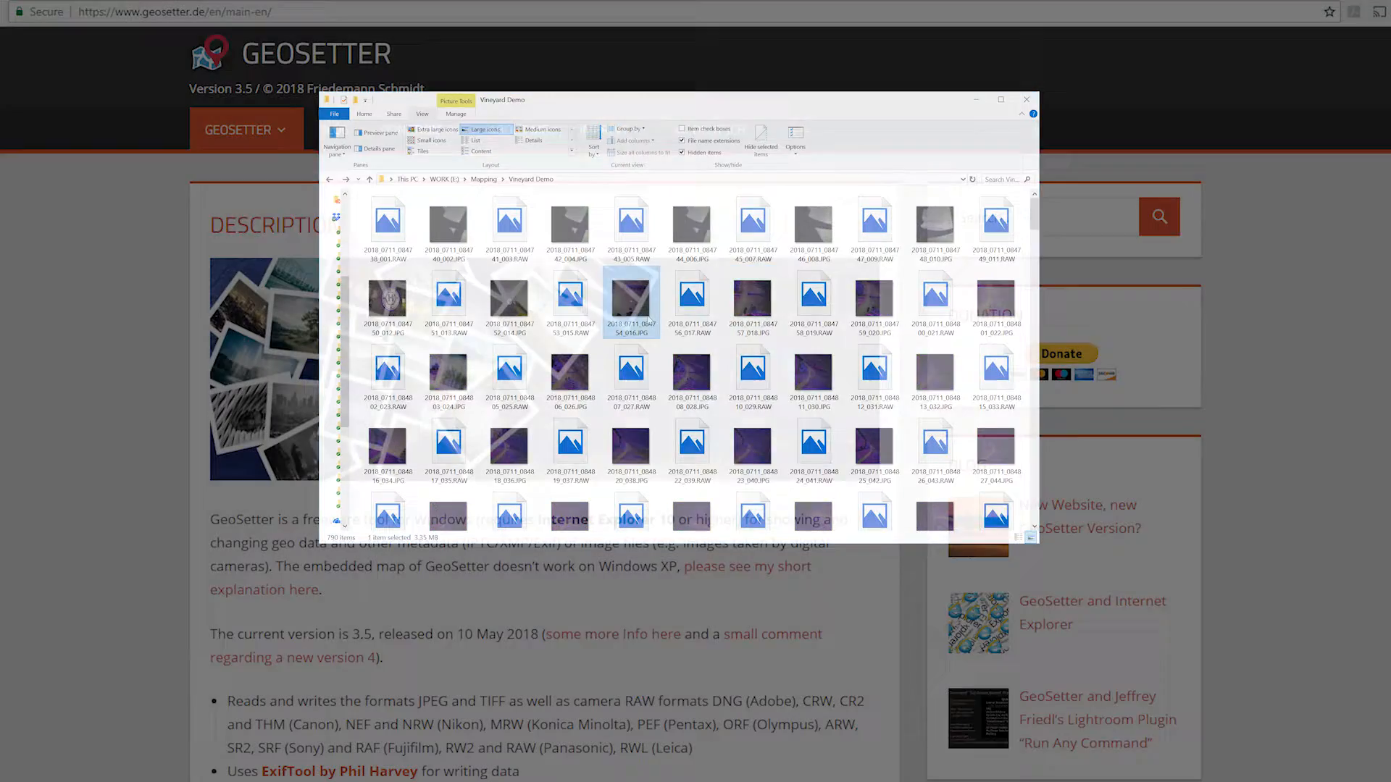
pyautogui.click(1025, 98)
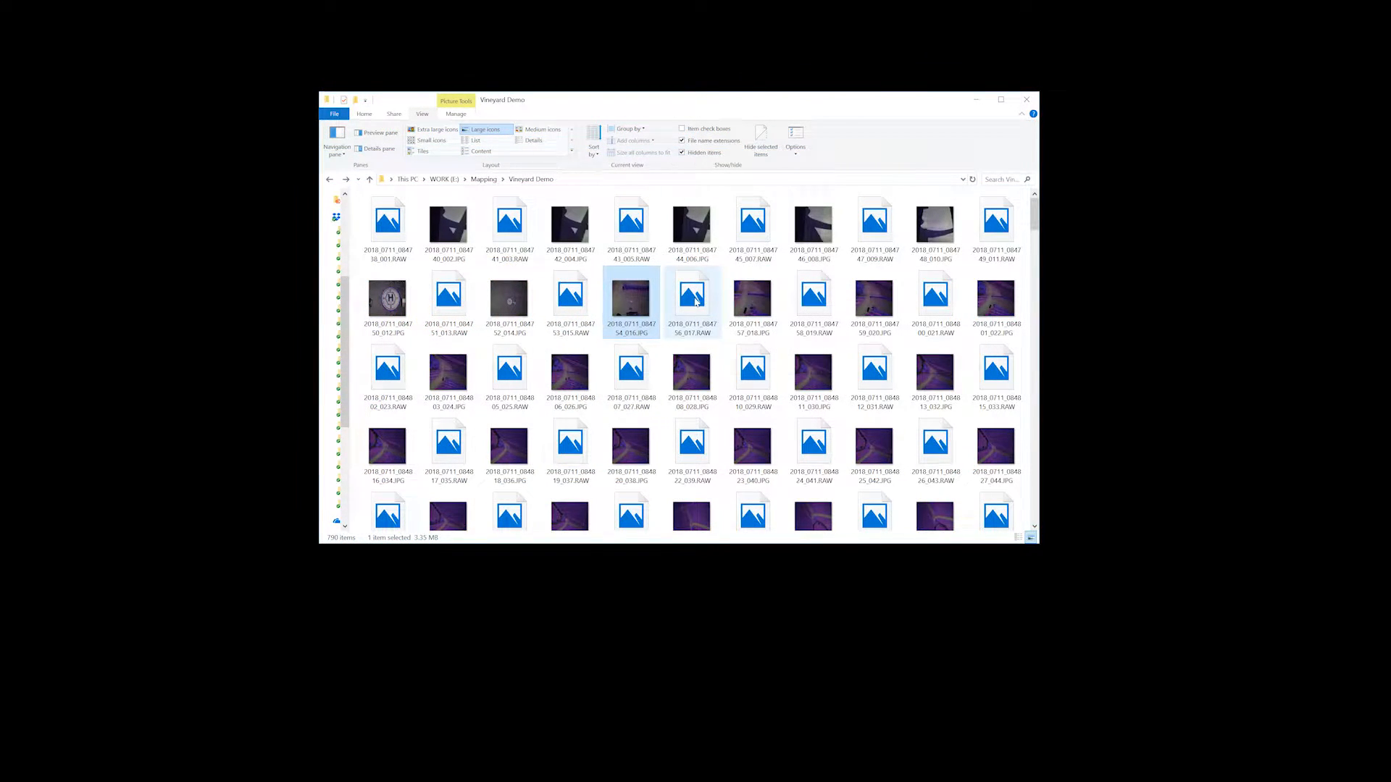
pyautogui.moveTo(632, 298)
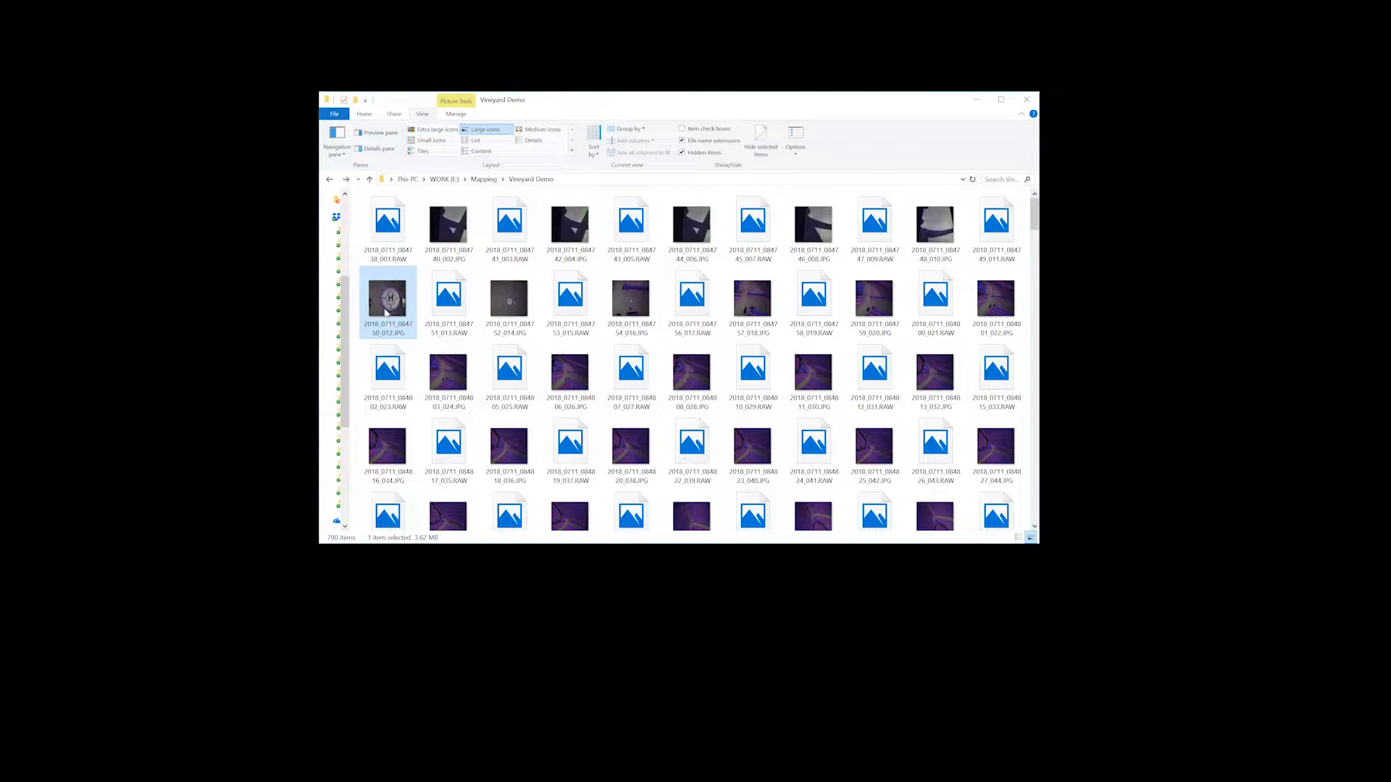
pyautogui.scroll(-3)
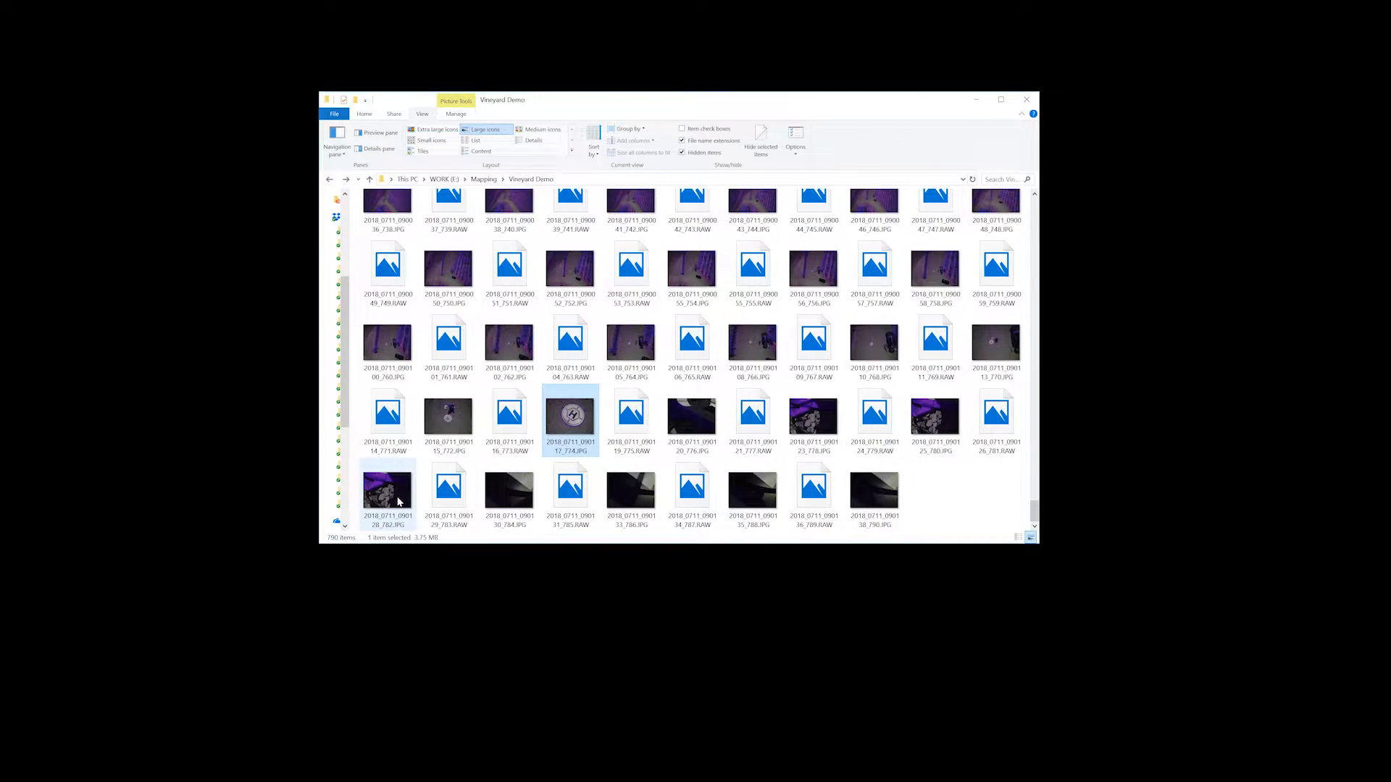
pyautogui.moveTo(632, 266)
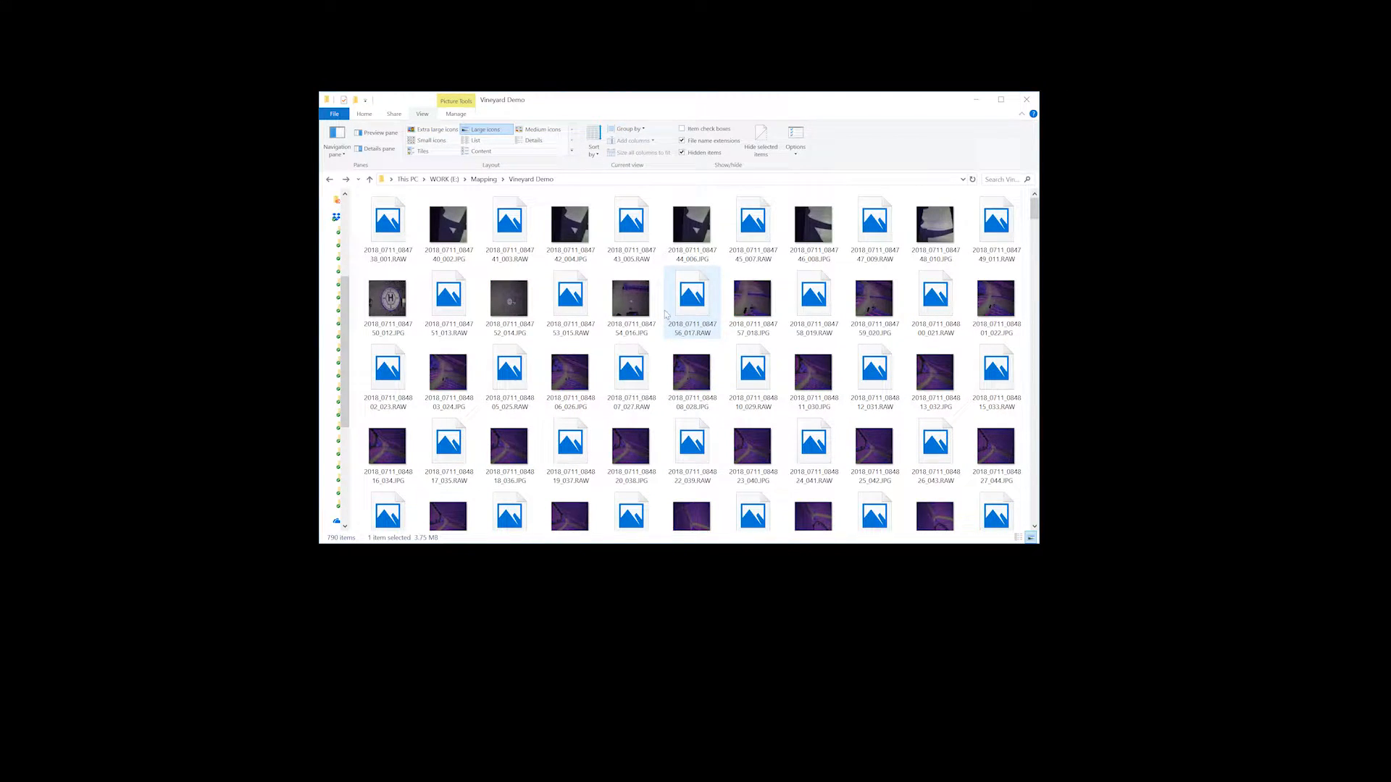
pyautogui.moveTo(569, 370)
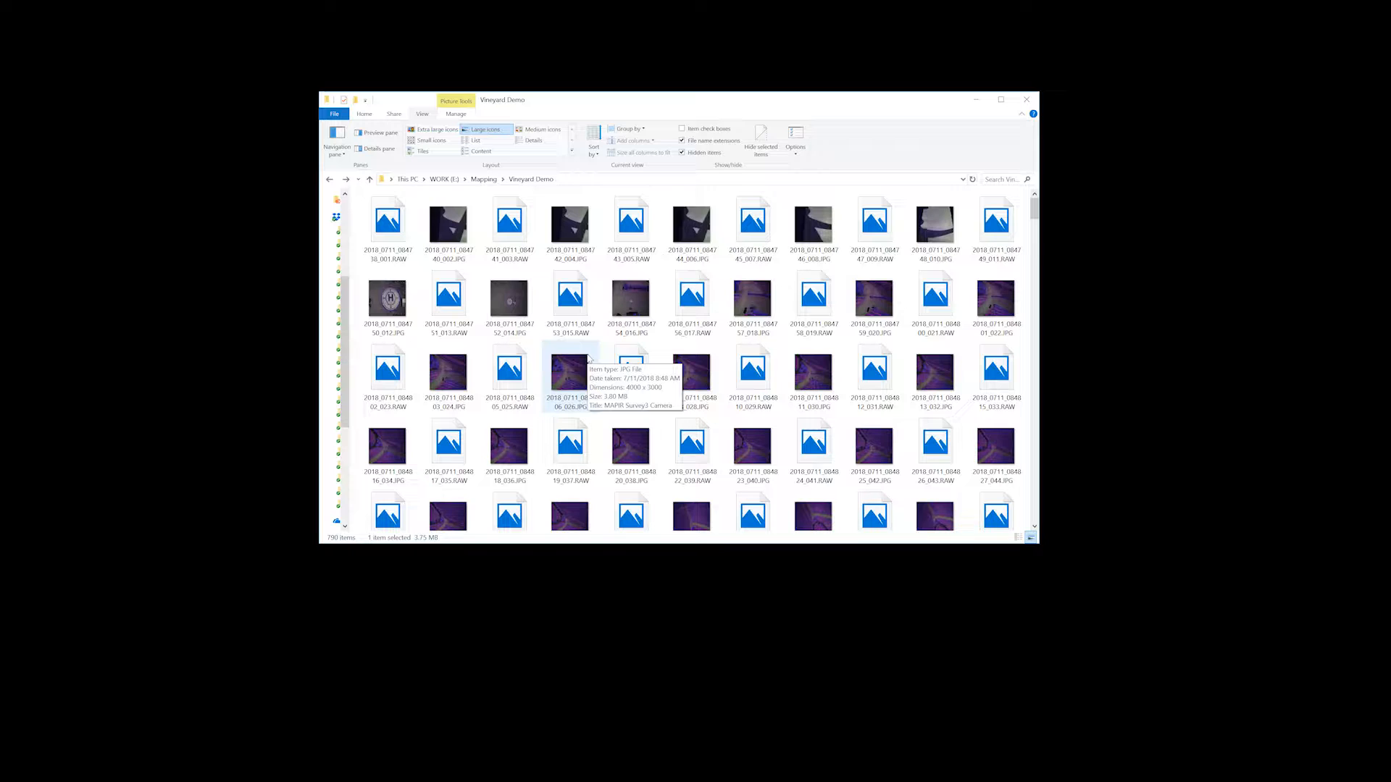
pyautogui.moveTo(1162, 229)
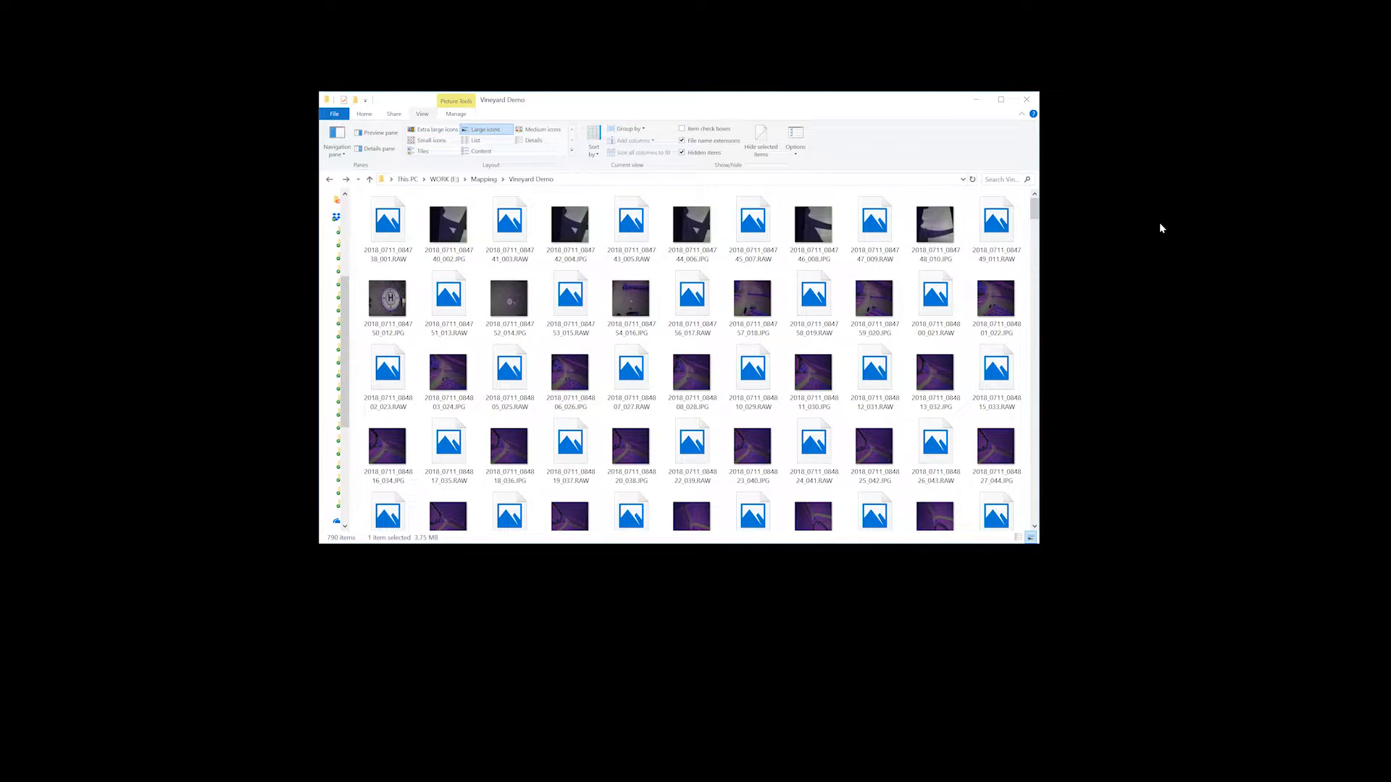
pyautogui.click(814, 371)
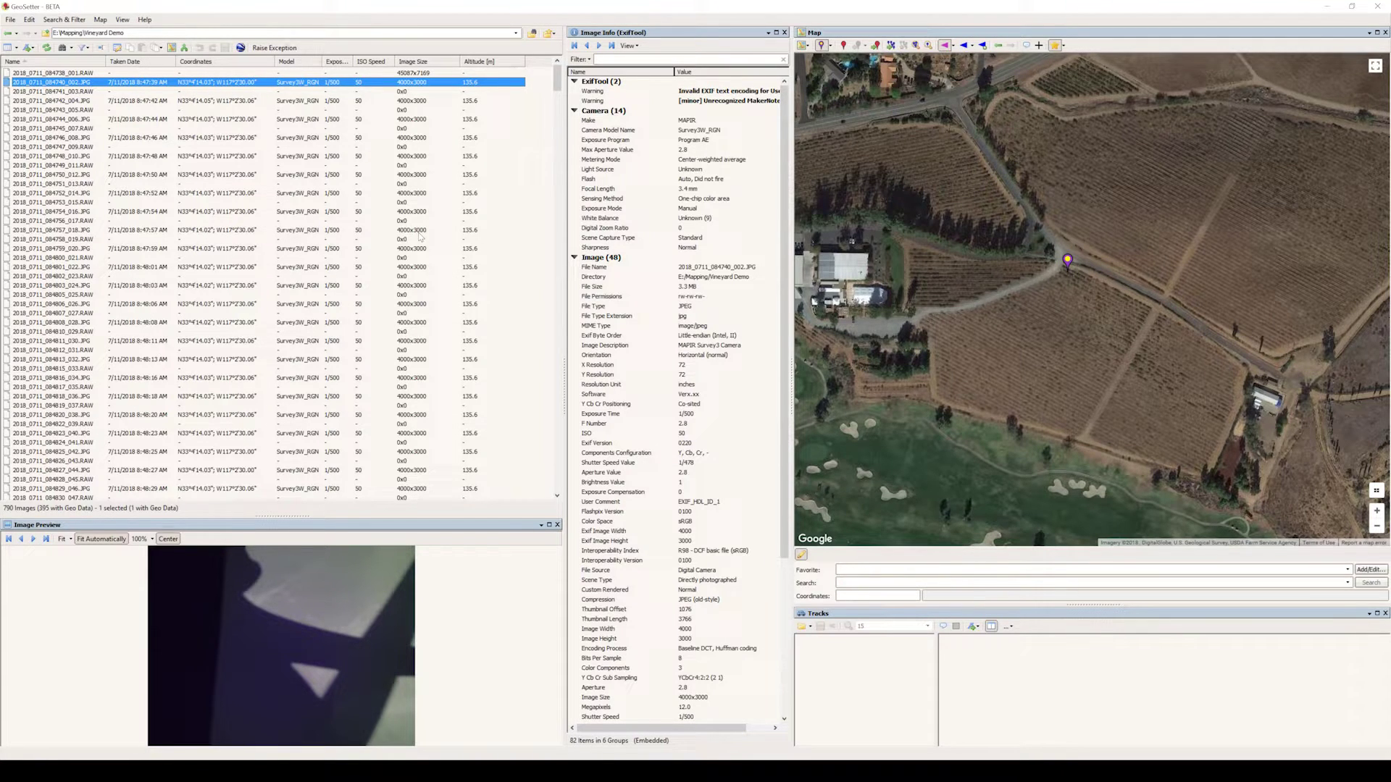
pyautogui.moveTo(1209, 310)
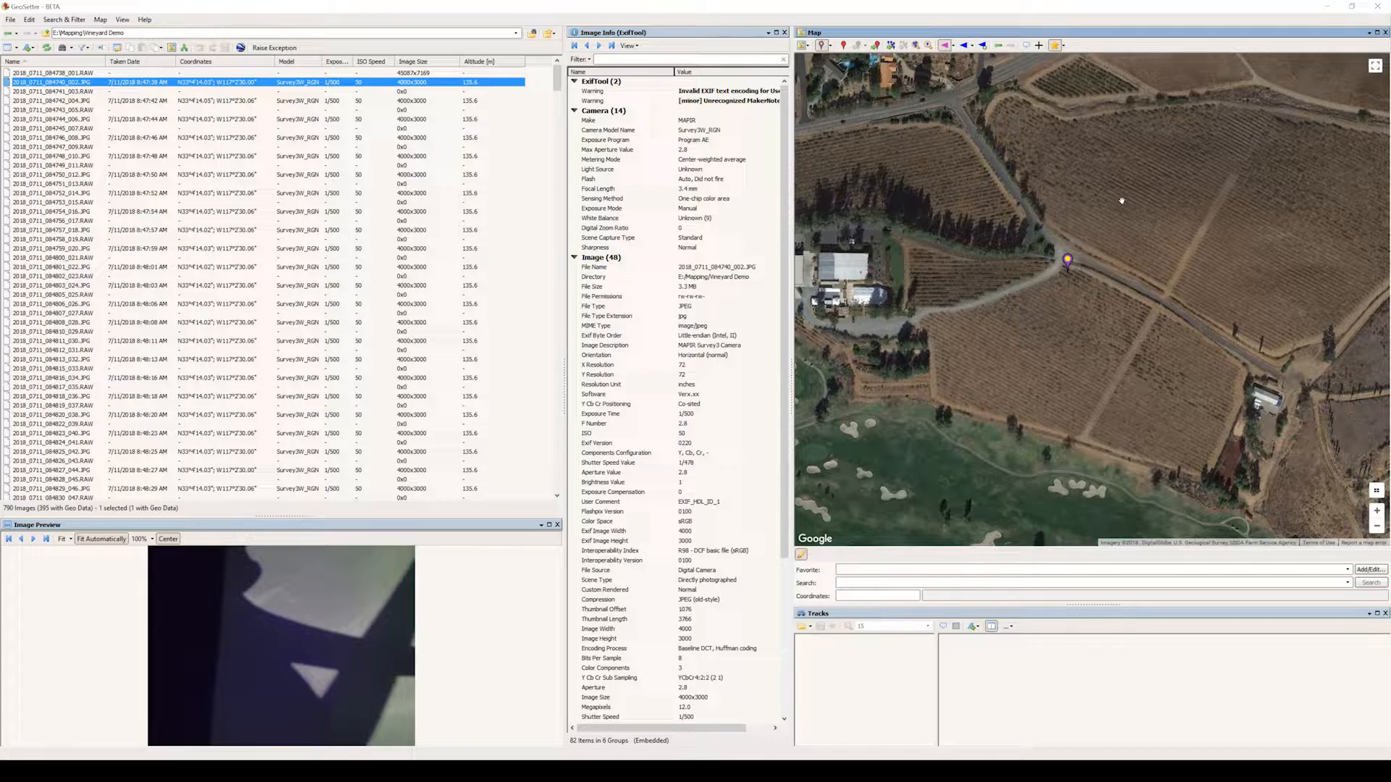
pyautogui.moveTo(1142, 290)
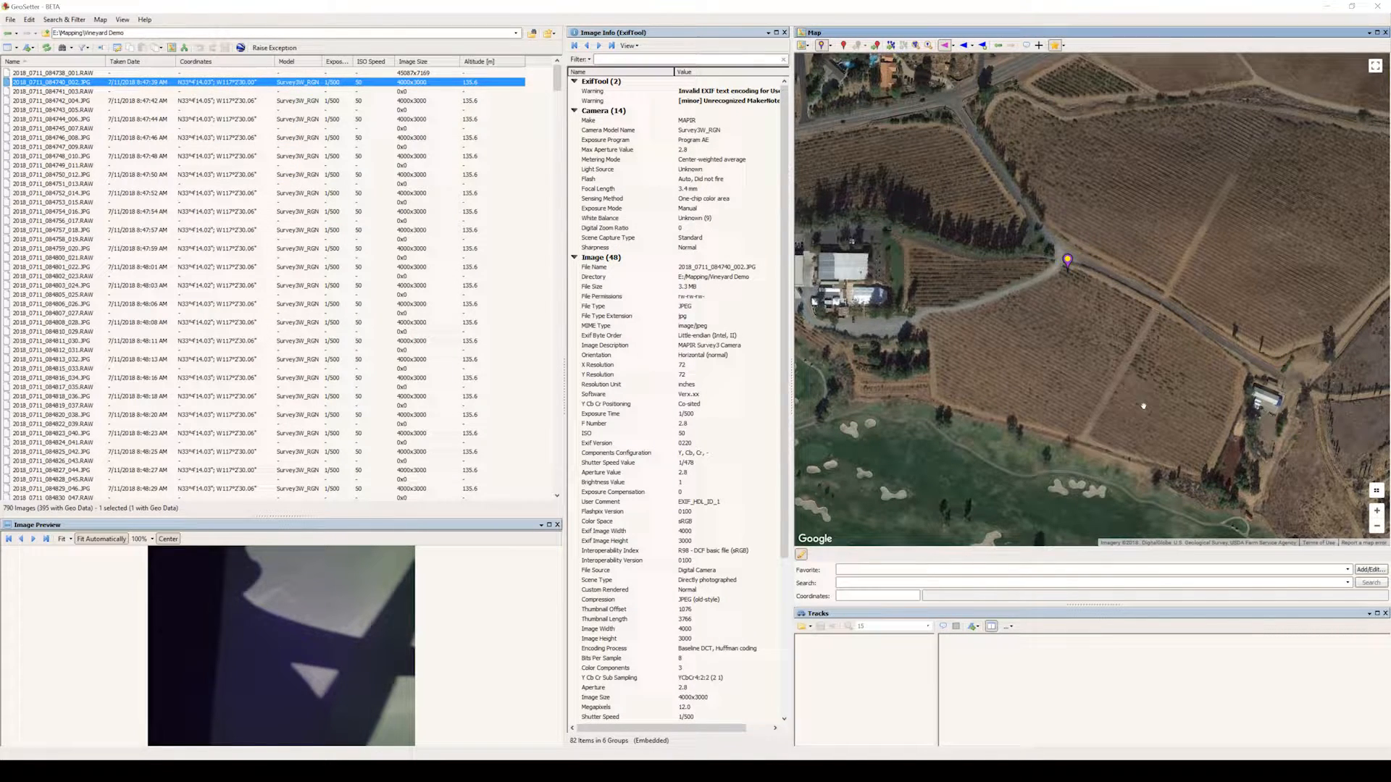
pyautogui.moveTo(1069, 276)
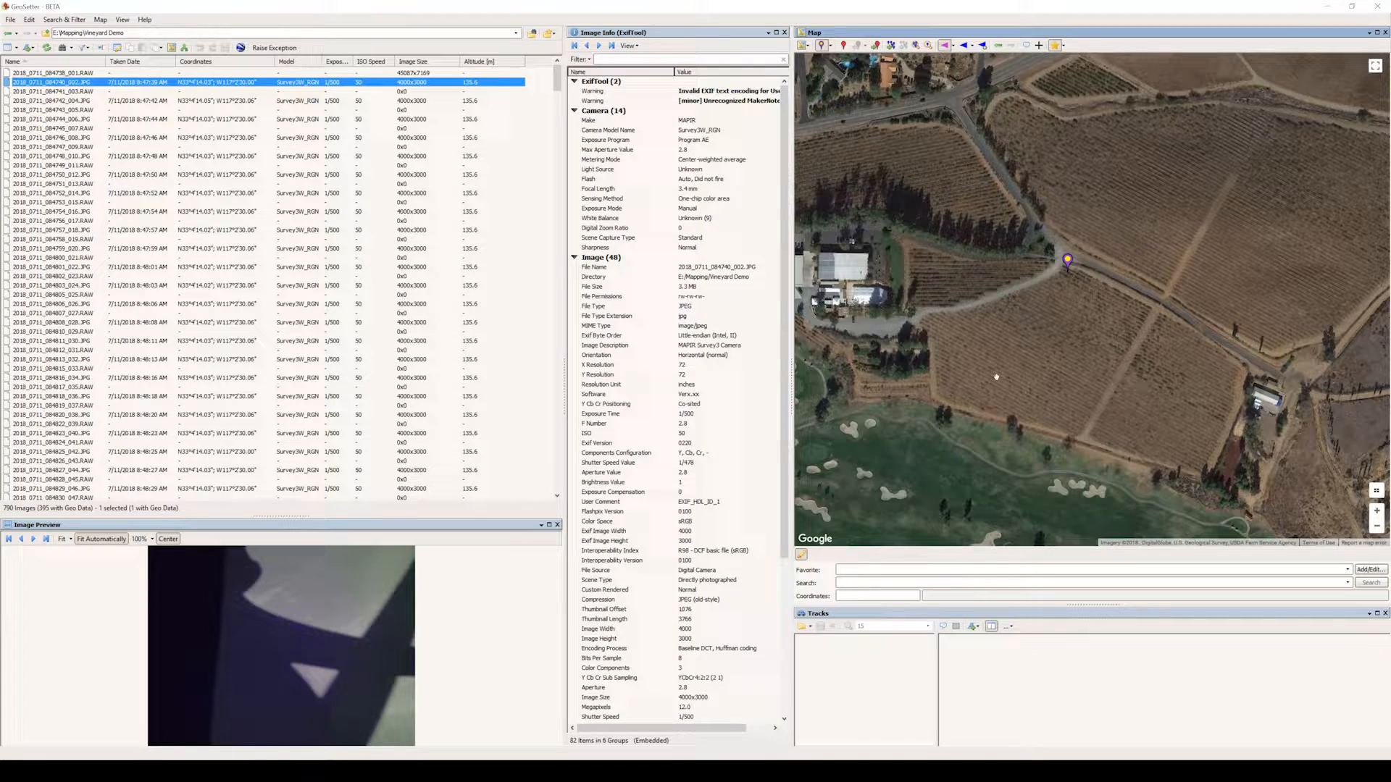
pyautogui.moveTo(65, 94)
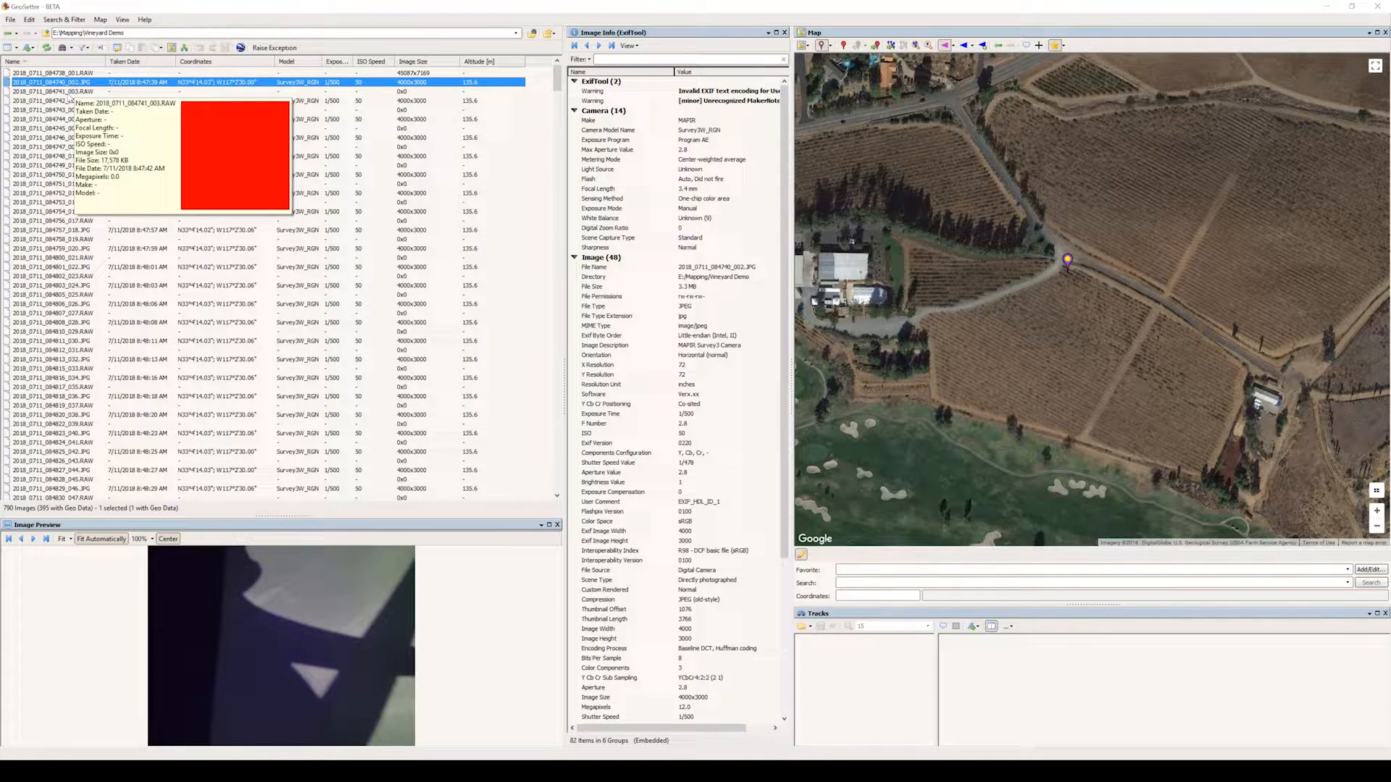
# - Select the 003.RAW row, which shows no EXIF data and no map marker
pyautogui.click(51, 90)
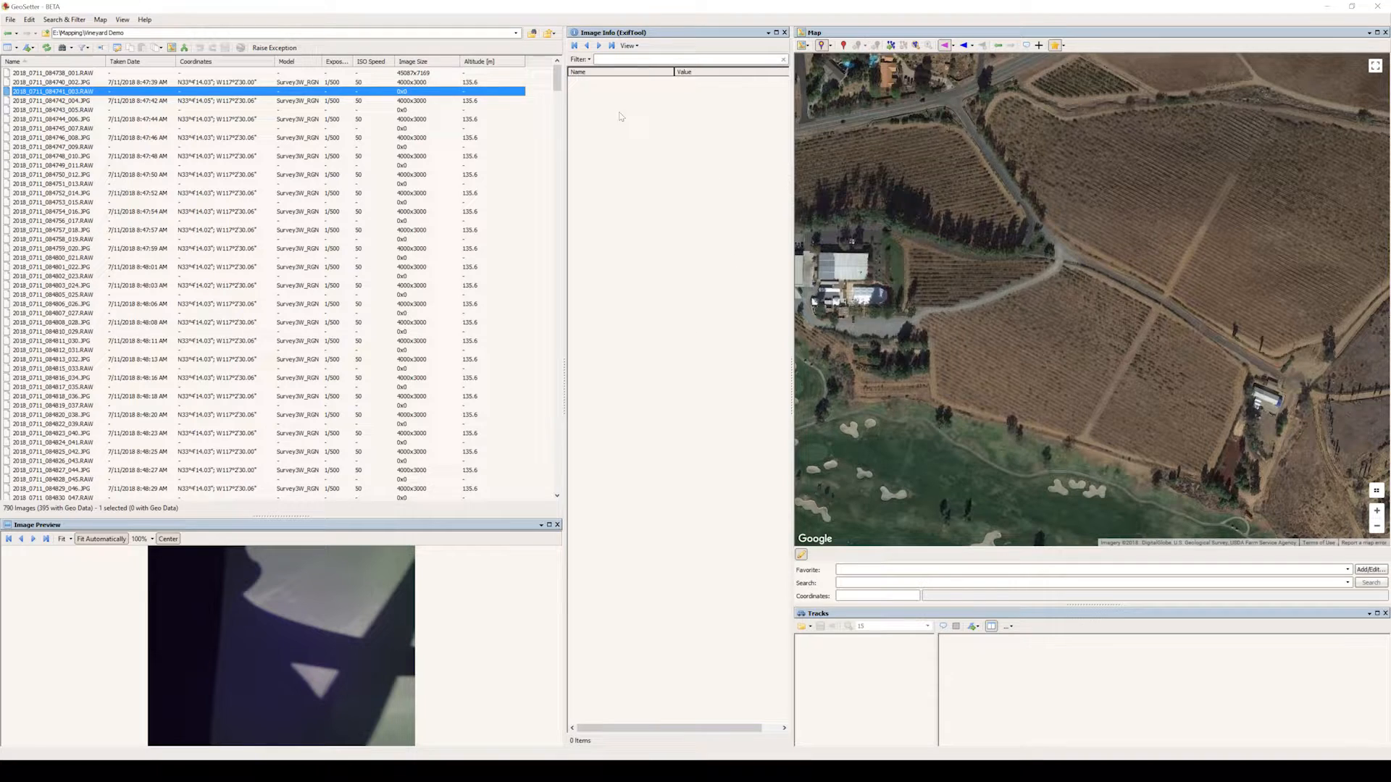
pyautogui.moveTo(58, 101)
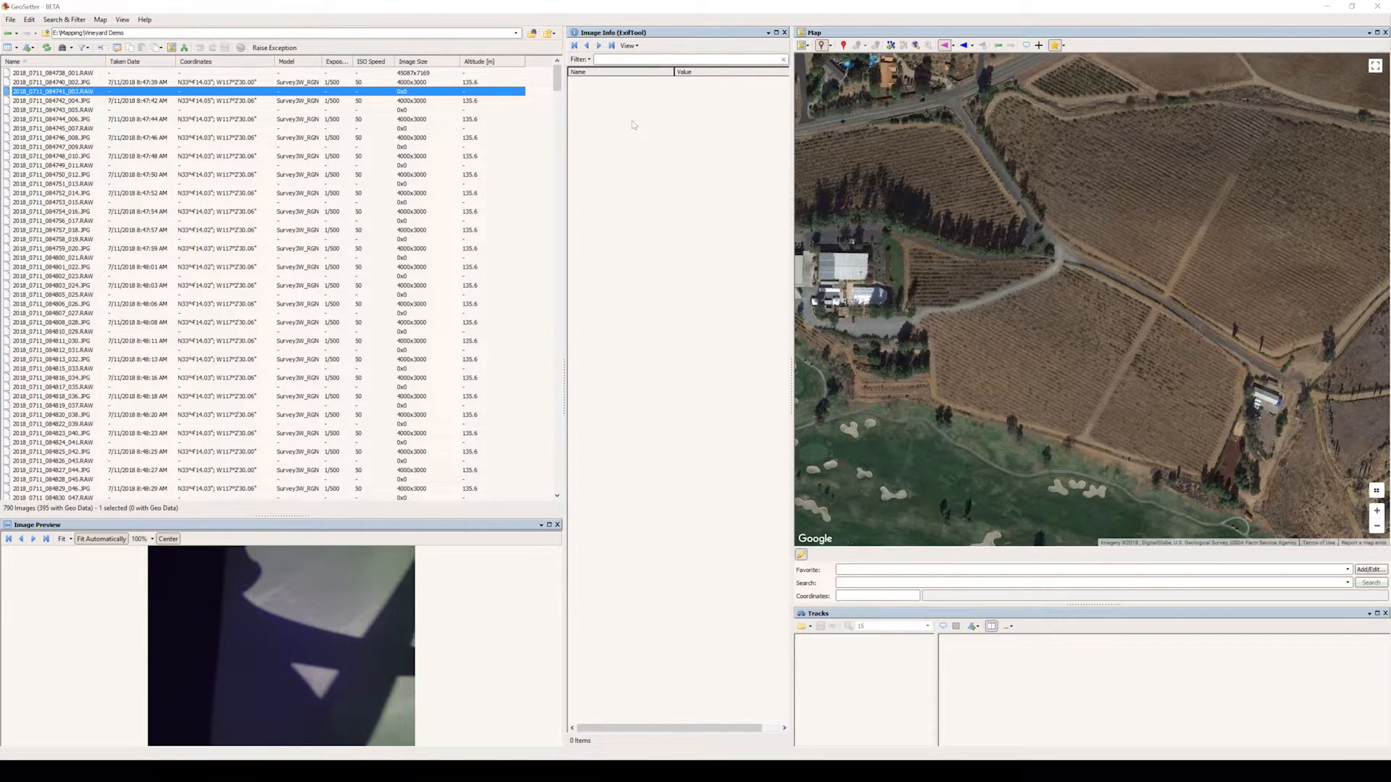
pyautogui.moveTo(51, 100)
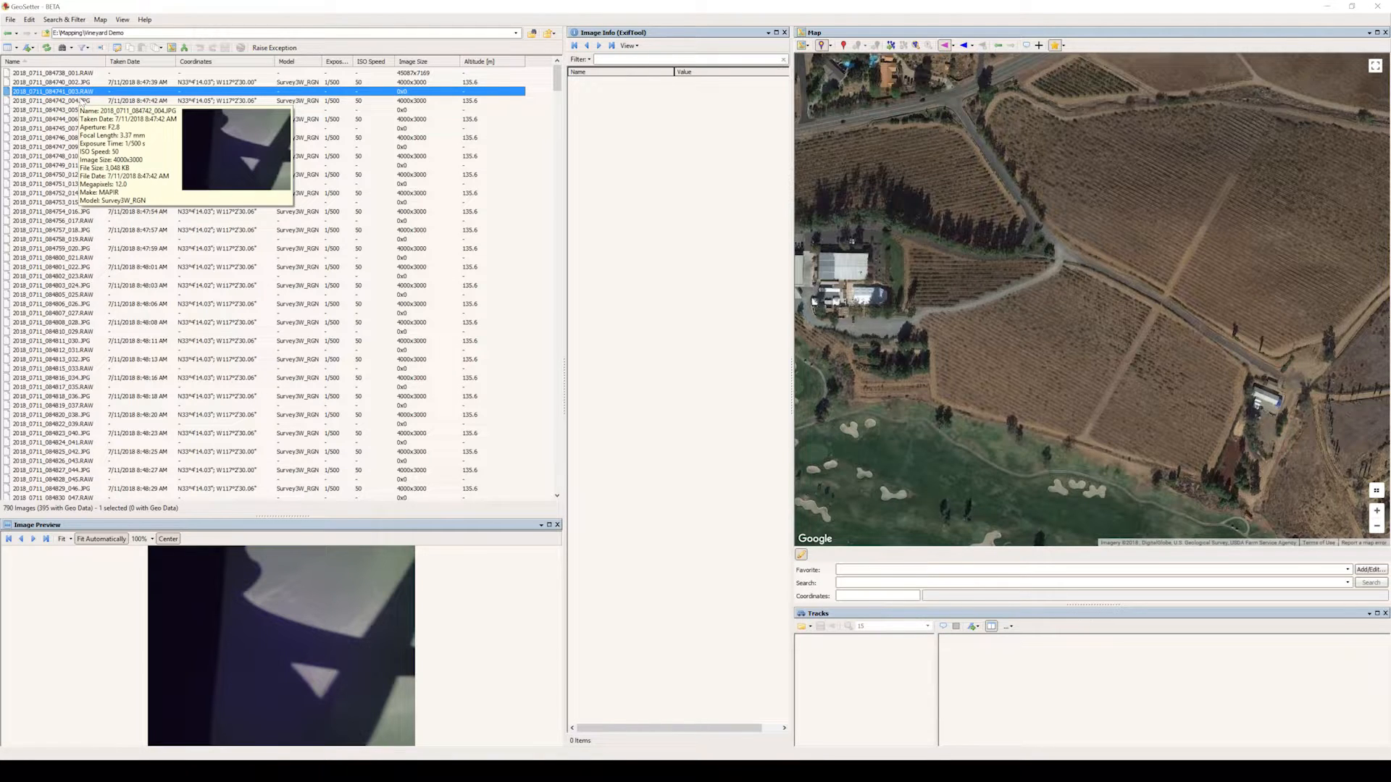
pyautogui.moveTo(655, 156)
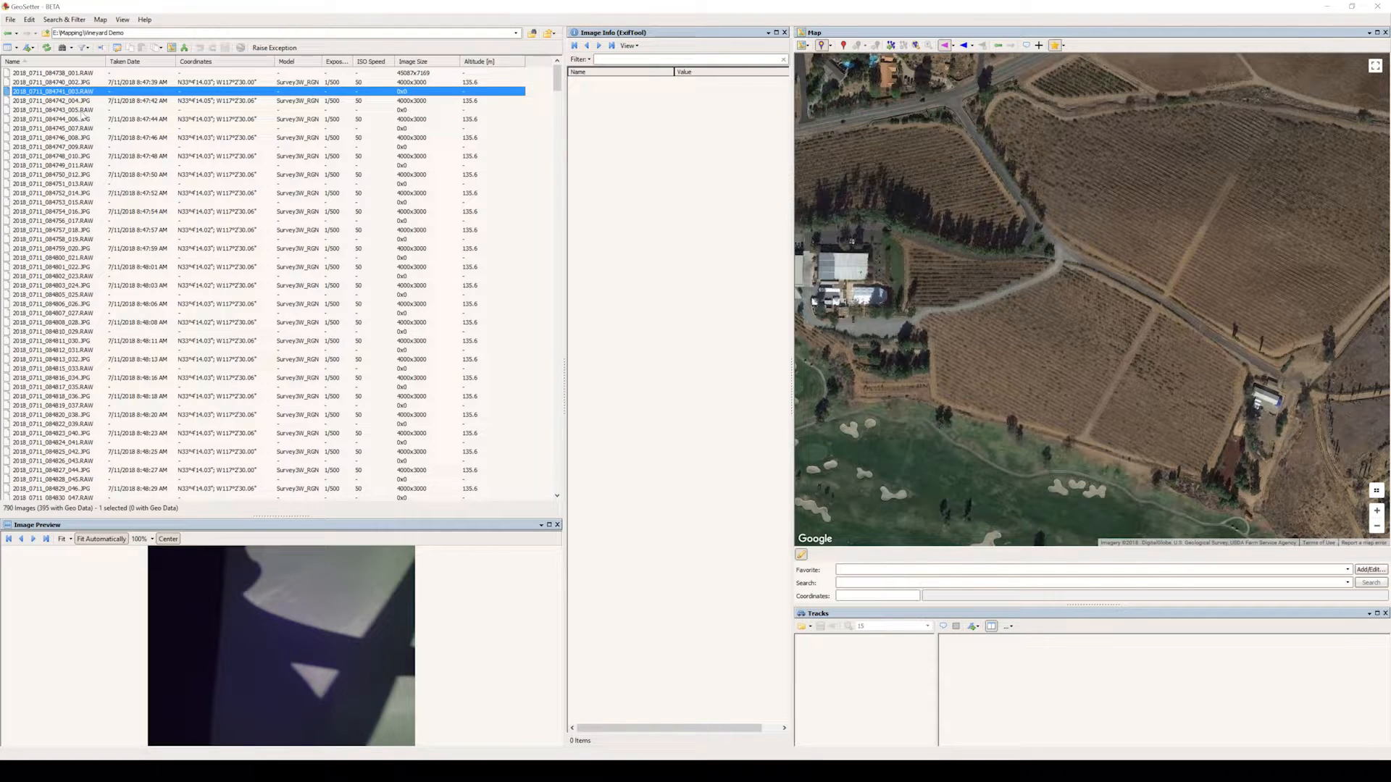
# - Preview takeoff photos 010, 014, 012 and RAW 013, then return to the first JPG, photo 002
pyautogui.click(58, 153)
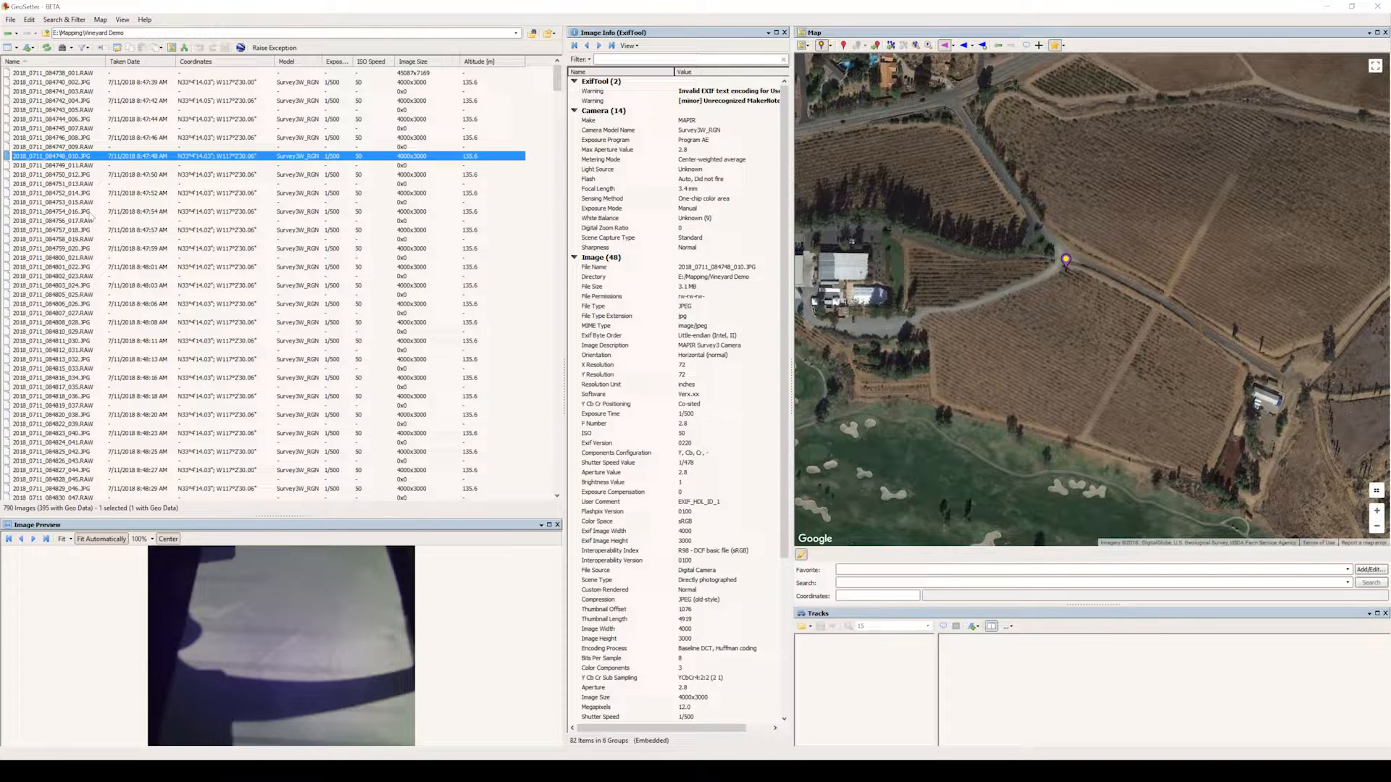
pyautogui.click(51, 211)
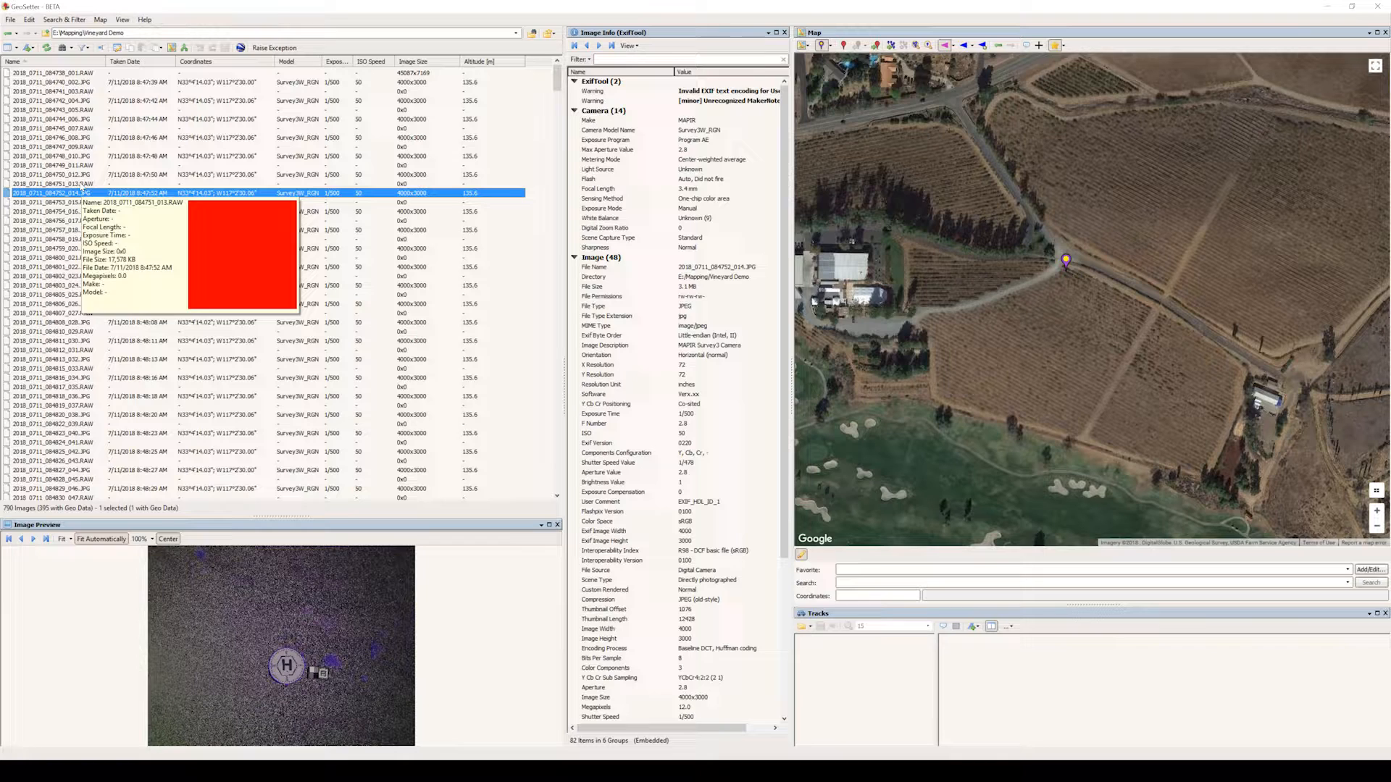
pyautogui.click(55, 173)
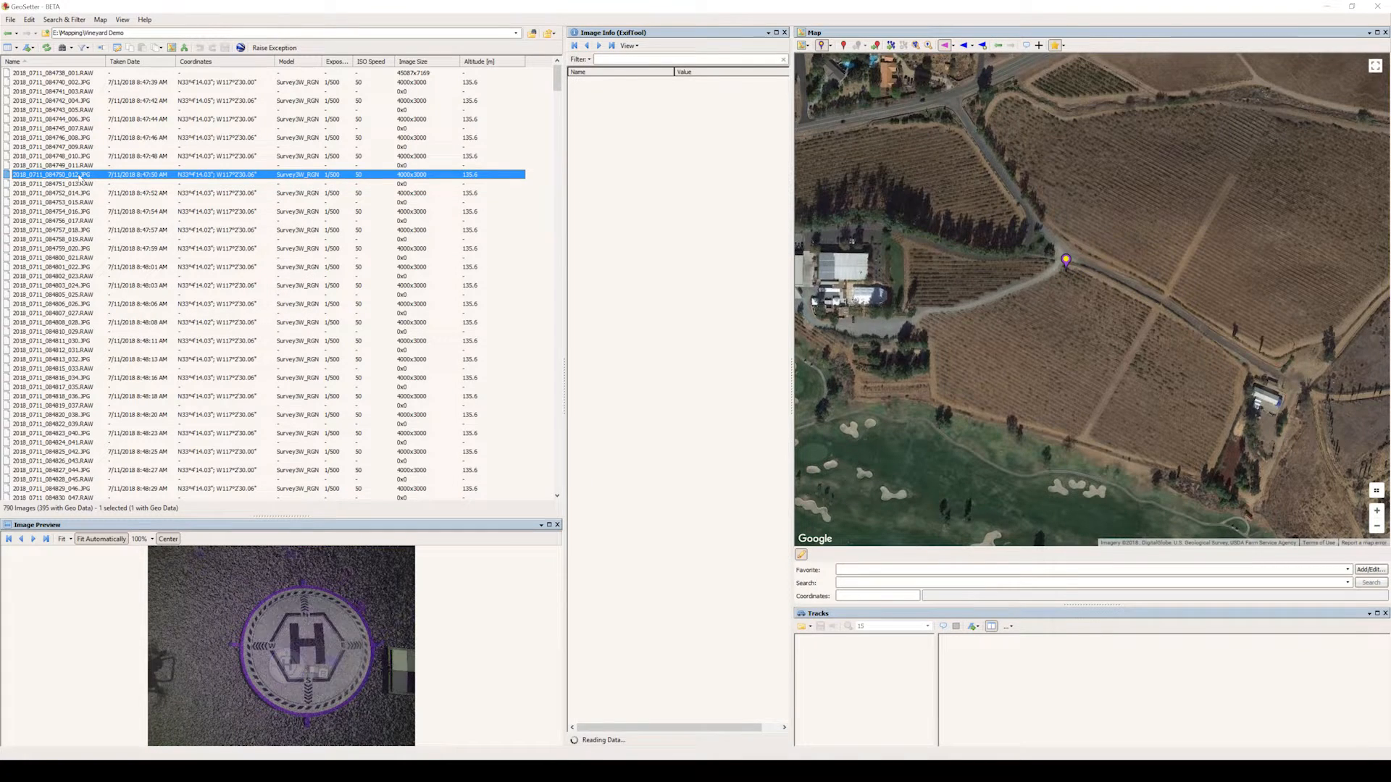
pyautogui.click(247, 174)
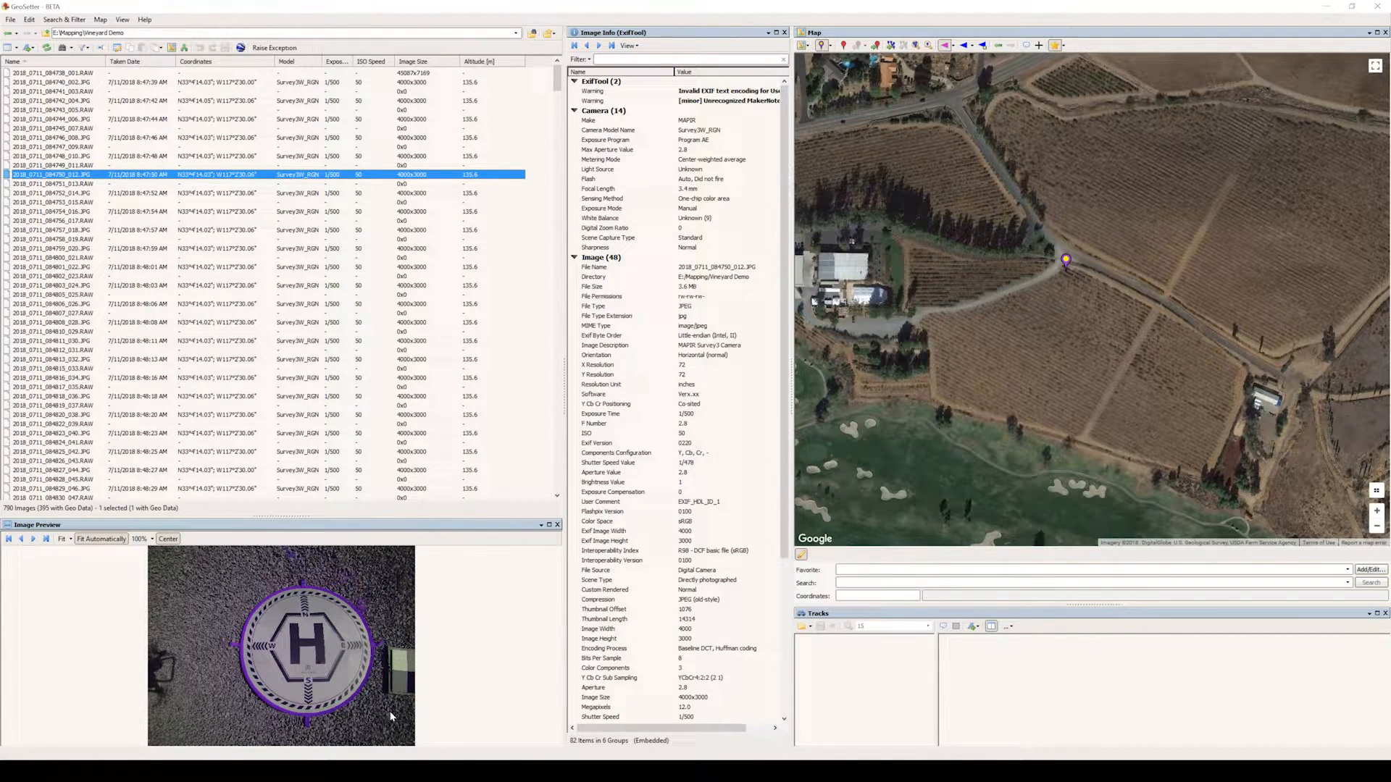
pyautogui.moveTo(391, 702)
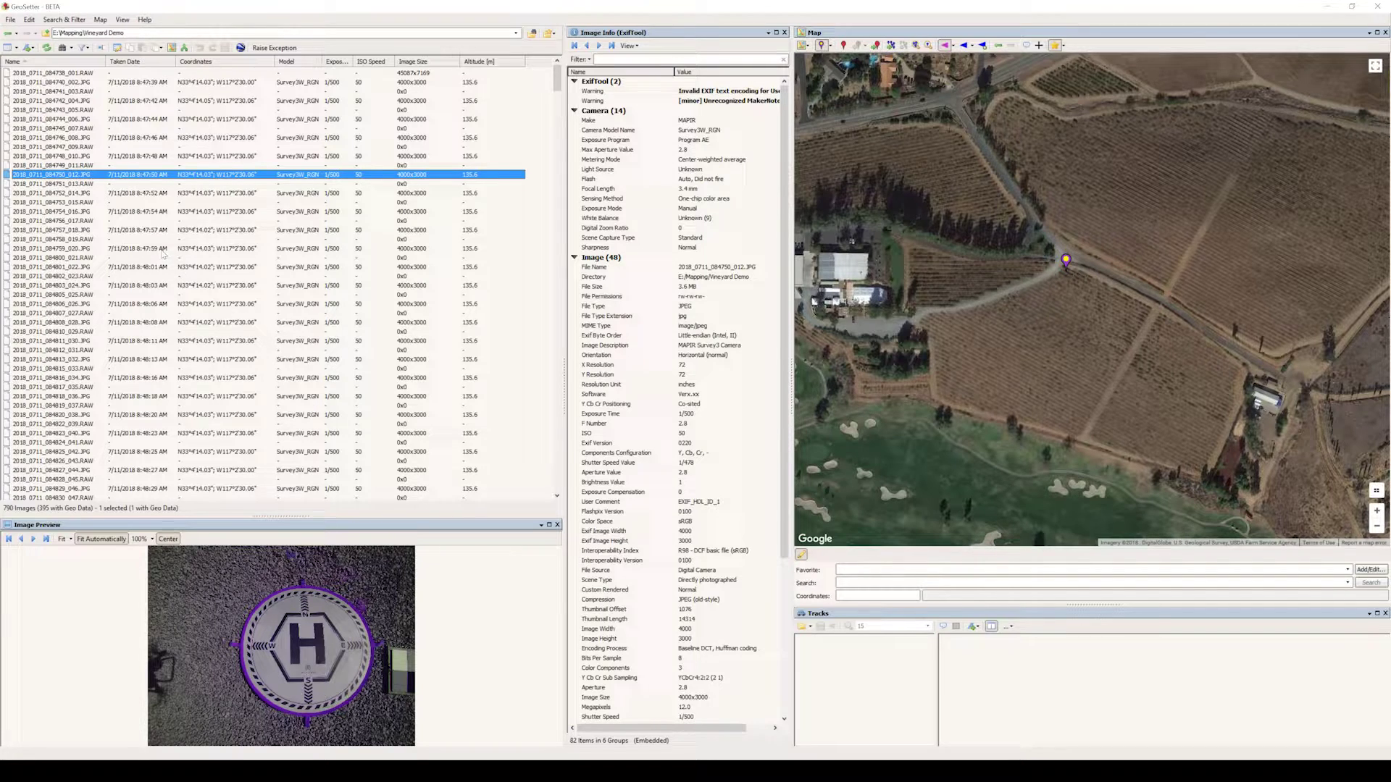
pyautogui.click(58, 194)
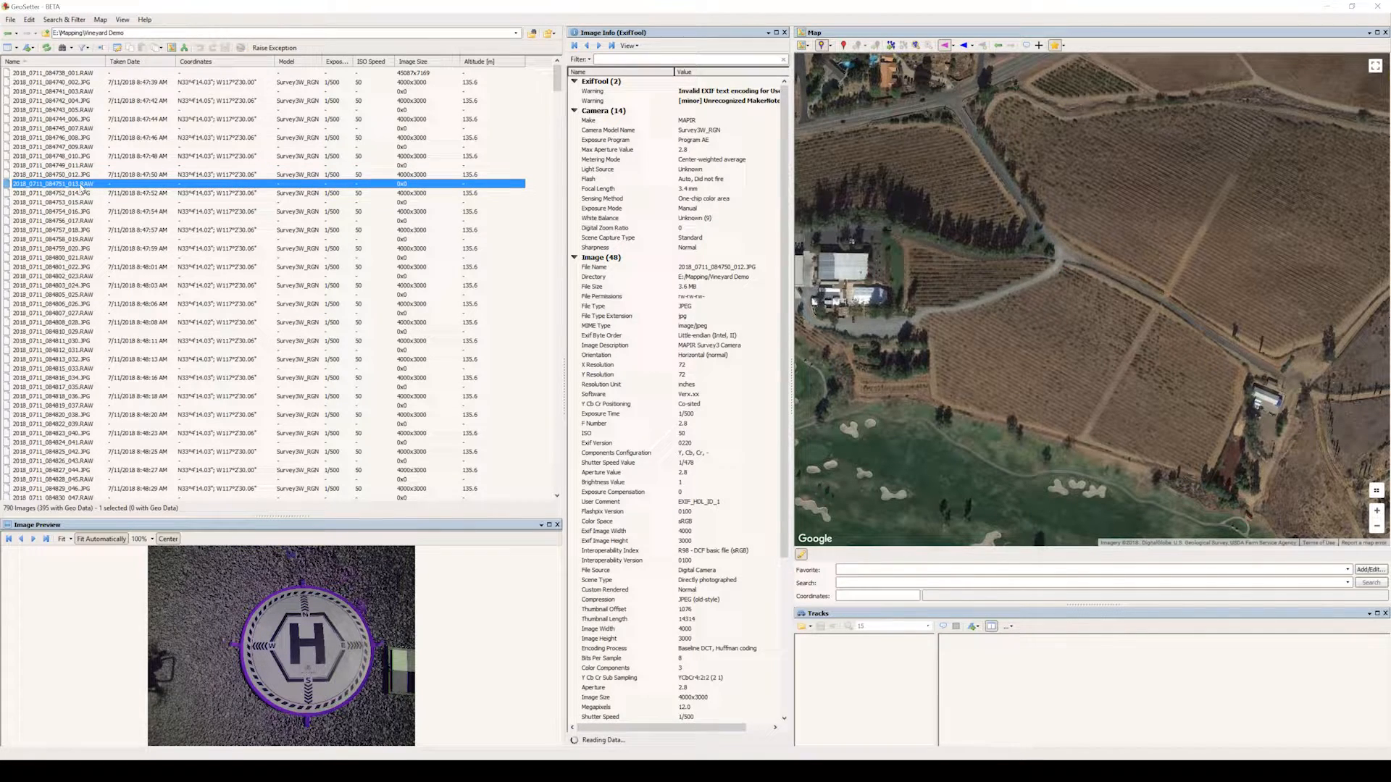
pyautogui.click(51, 75)
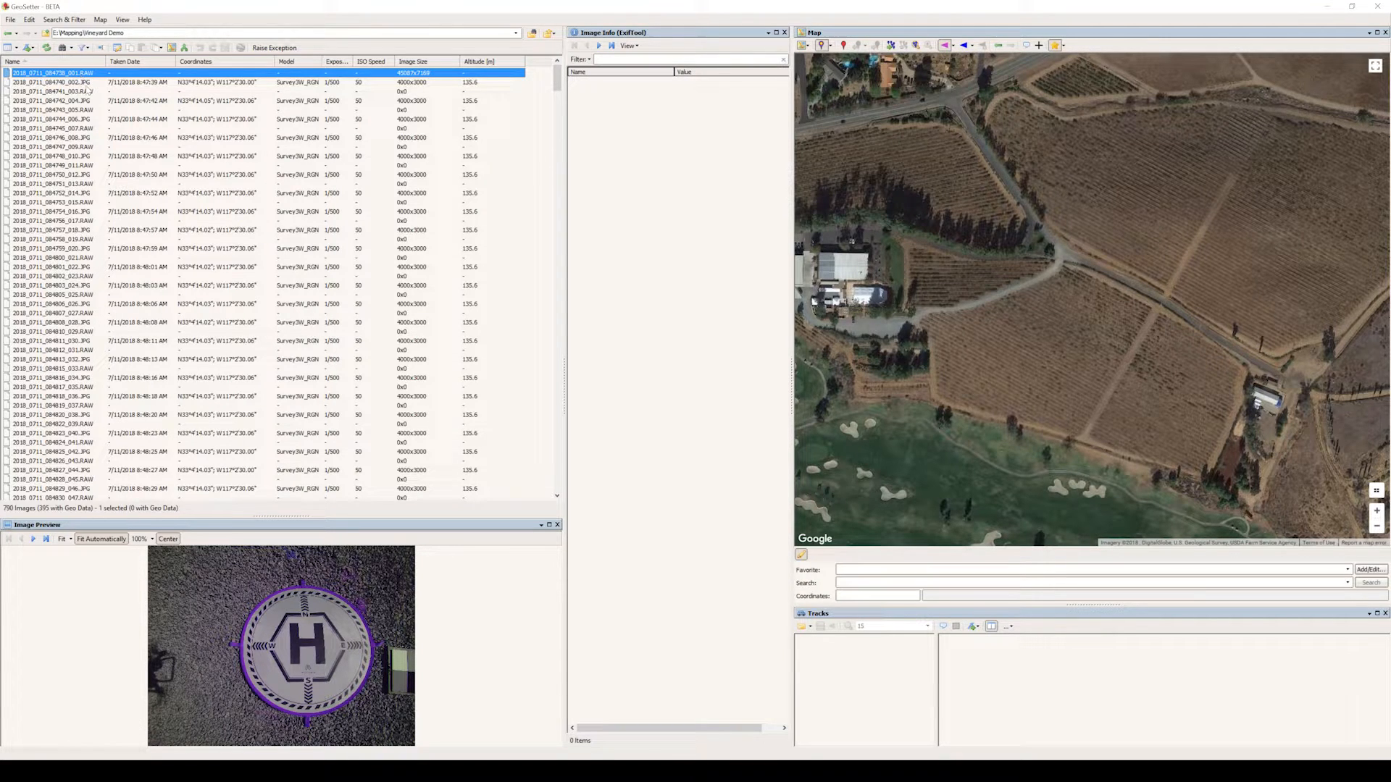
pyautogui.click(51, 87)
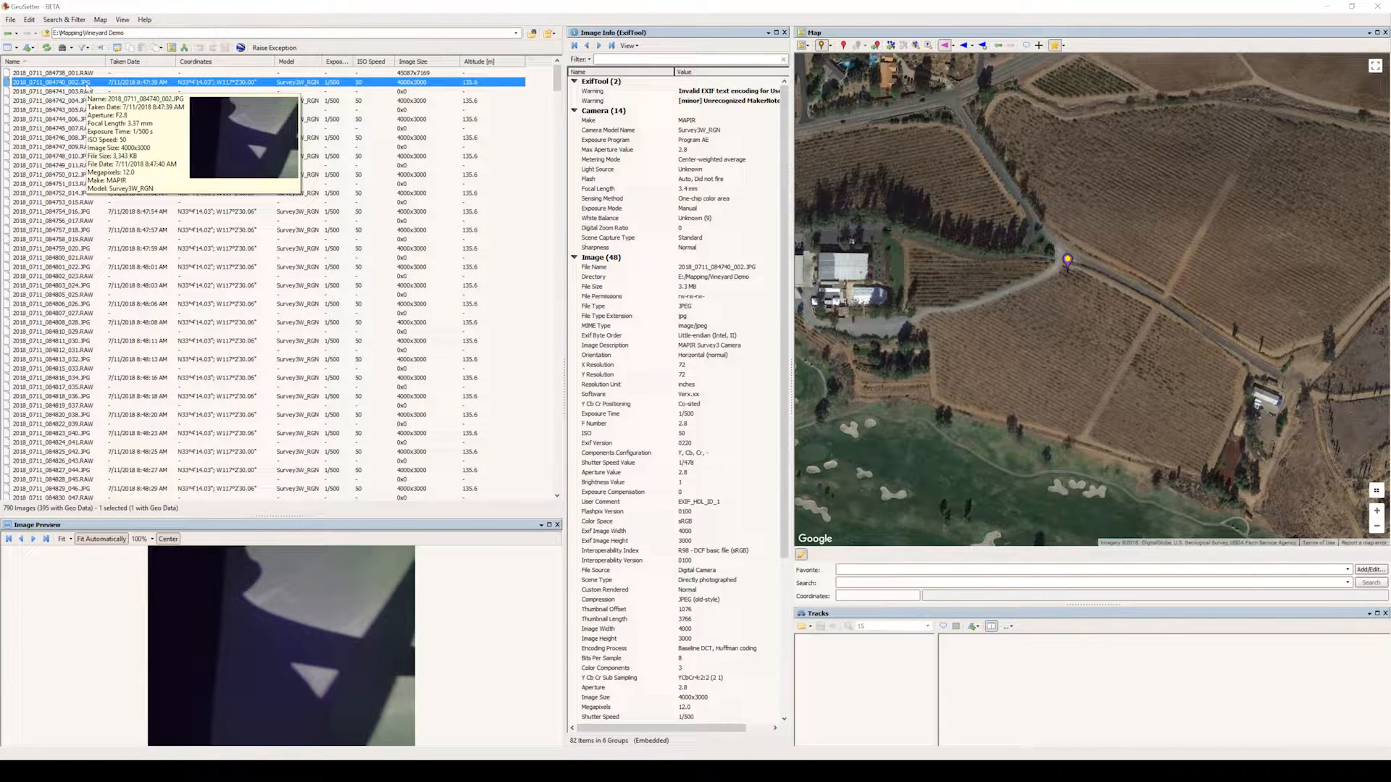
# - Select helipad close-up photo 012 that ends the takeoff sequence
pyautogui.click(49, 174)
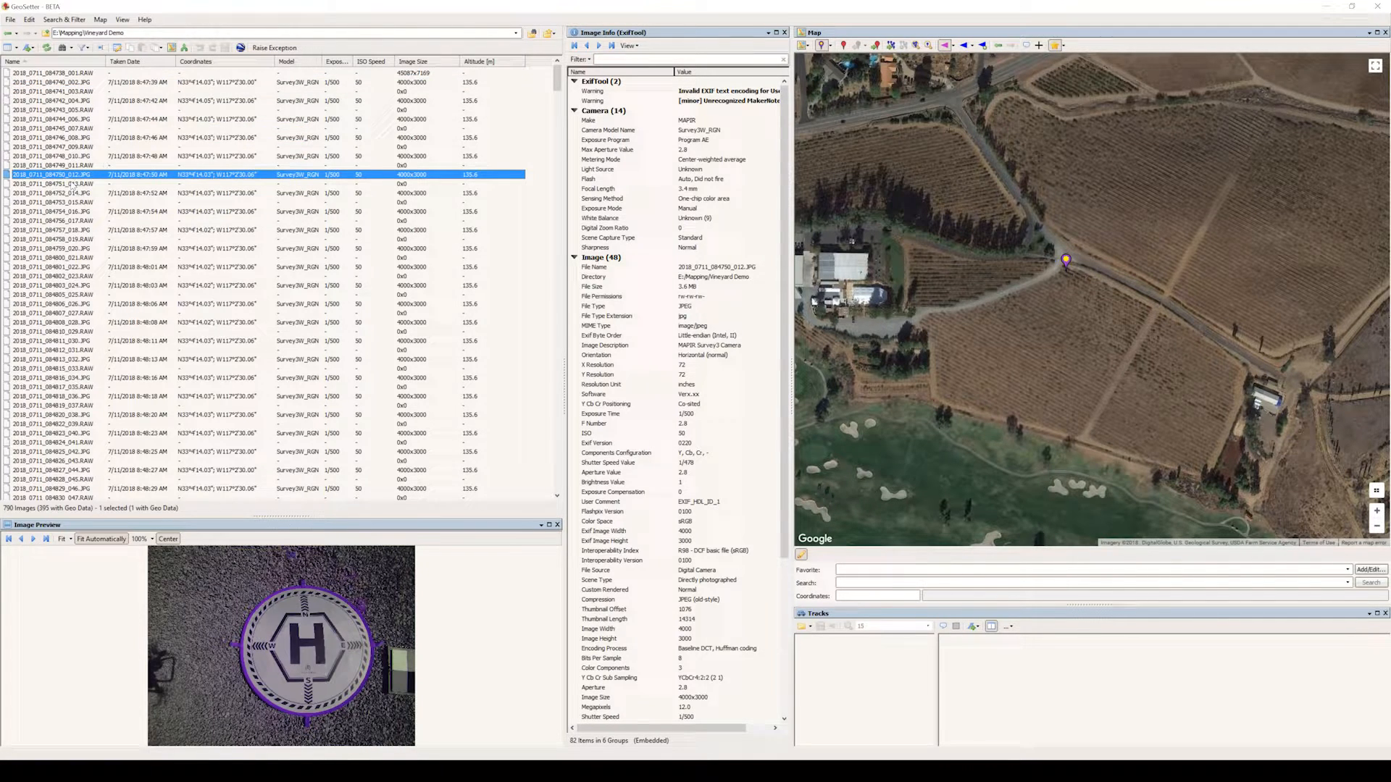
pyautogui.moveTo(55, 178)
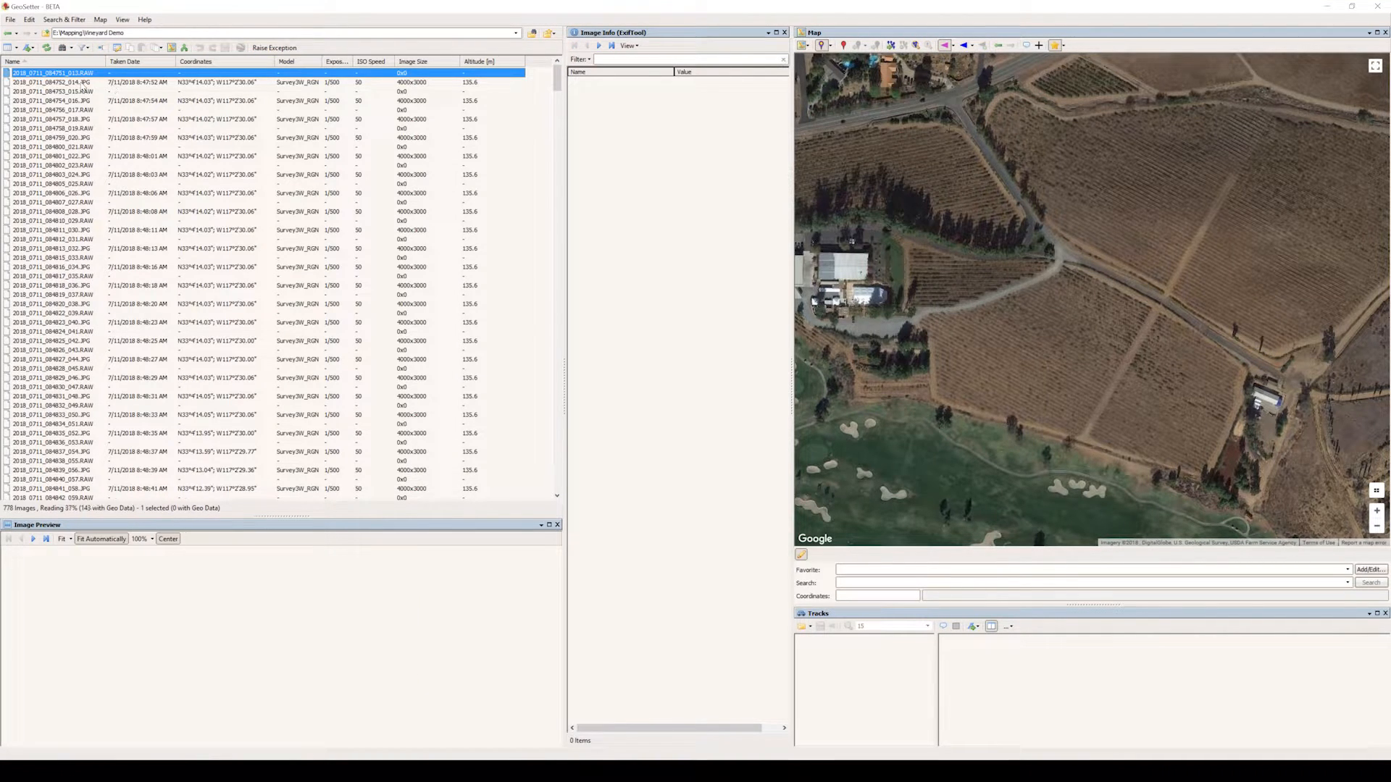
# - Select 2018_0711_084752_014.JPG, now the first remaining JPG, to show its details and marker
pyautogui.click(43, 81)
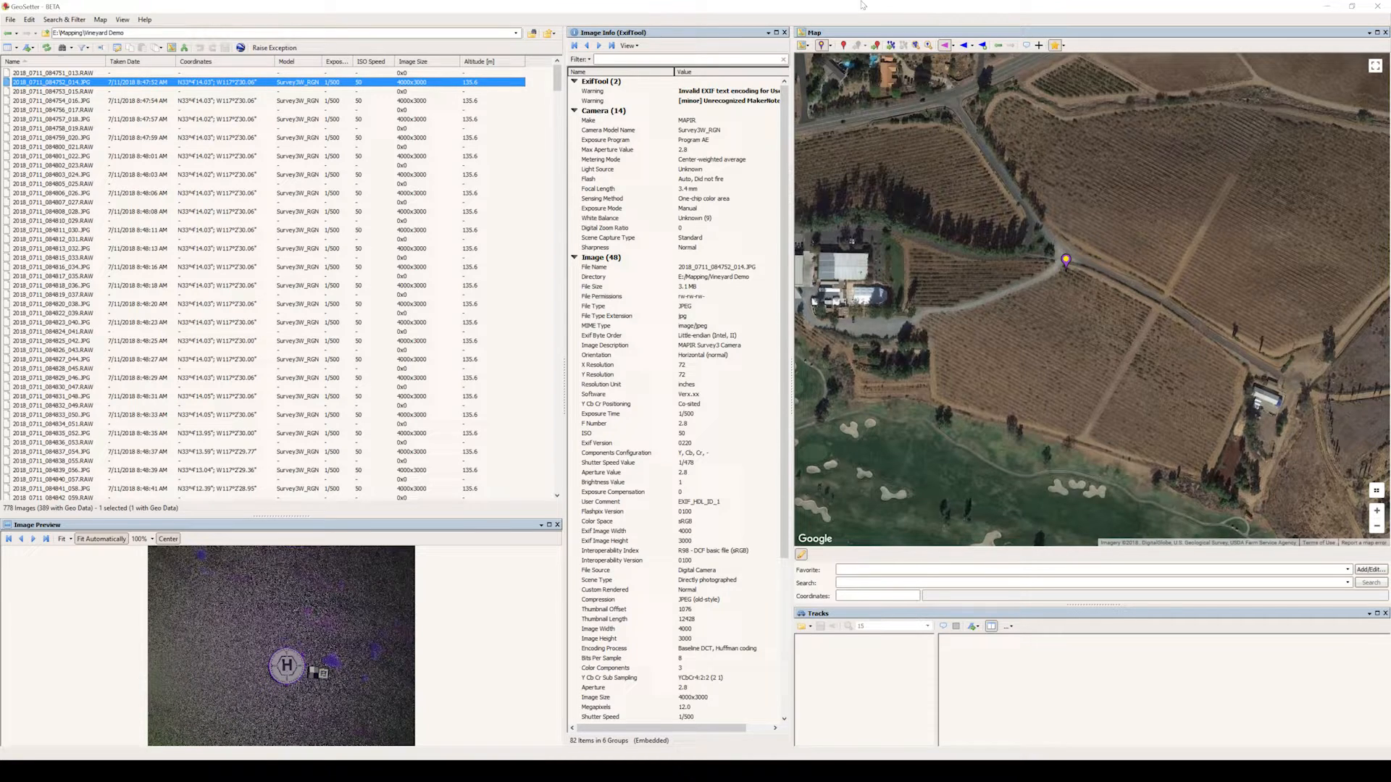
pyautogui.moveTo(895, 44)
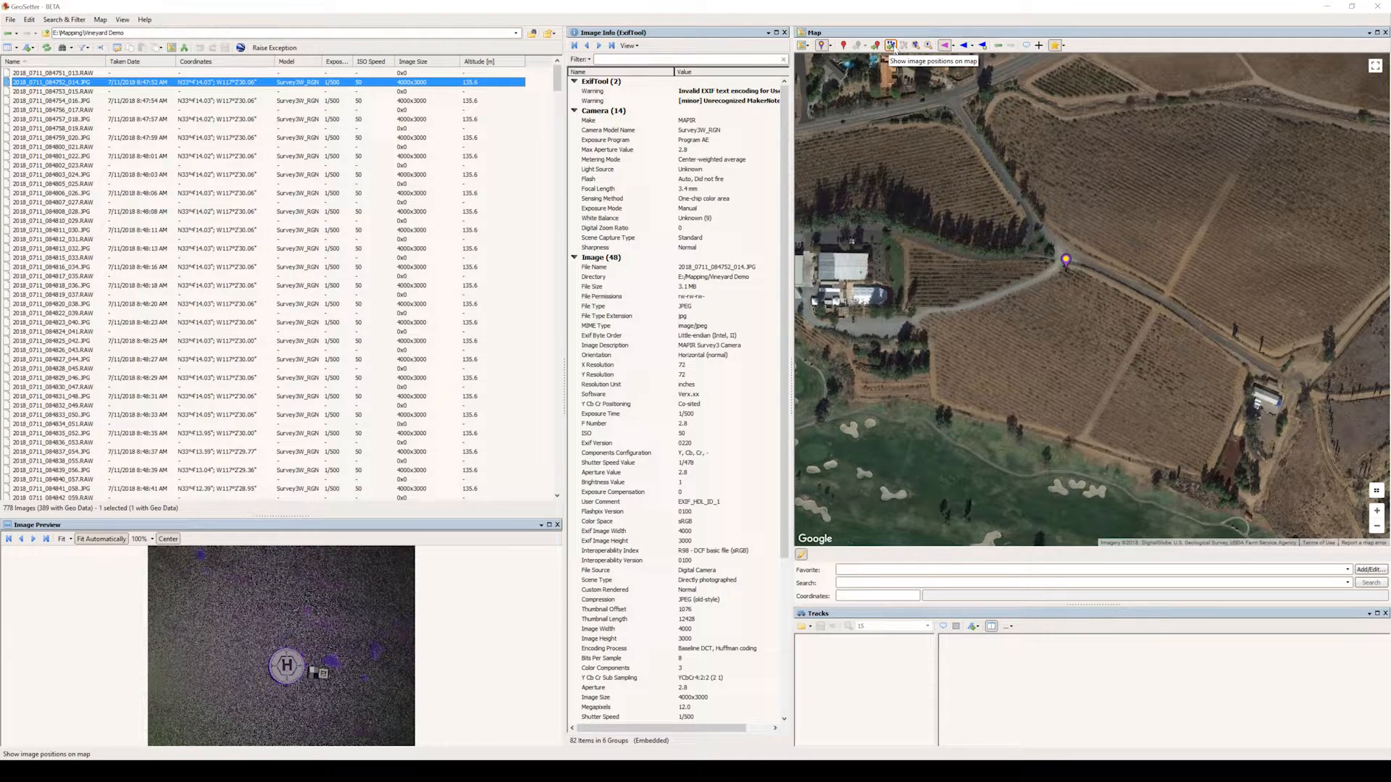
pyautogui.click(890, 43)
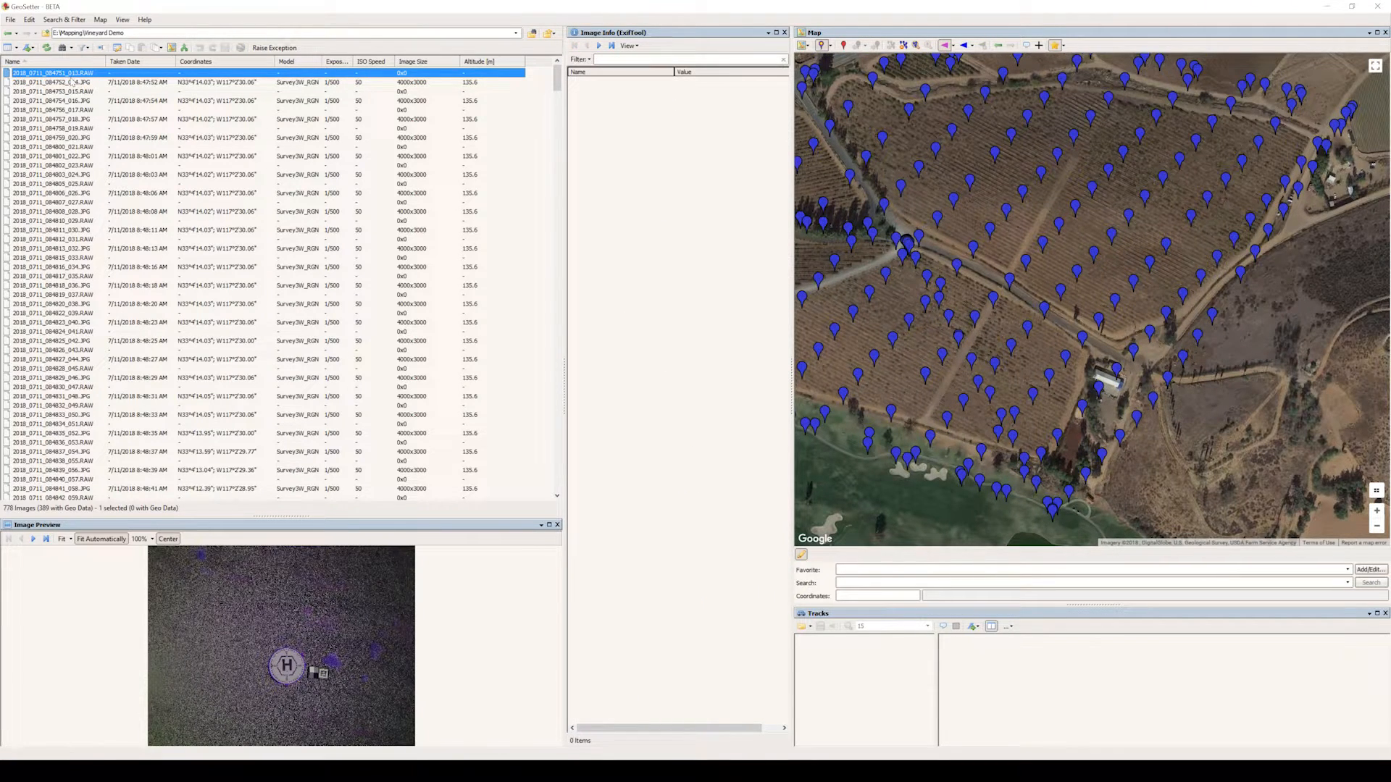
pyautogui.click(44, 87)
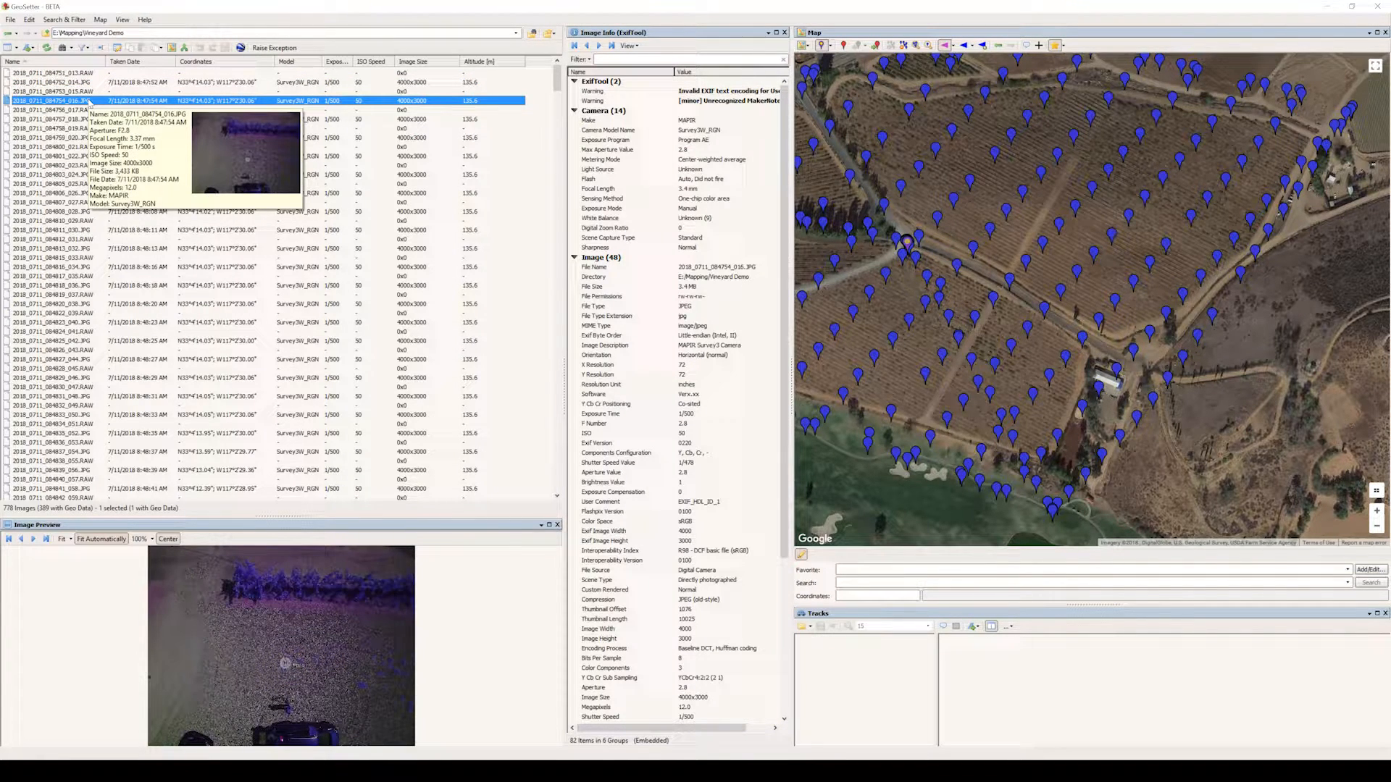
pyautogui.moveTo(276, 697)
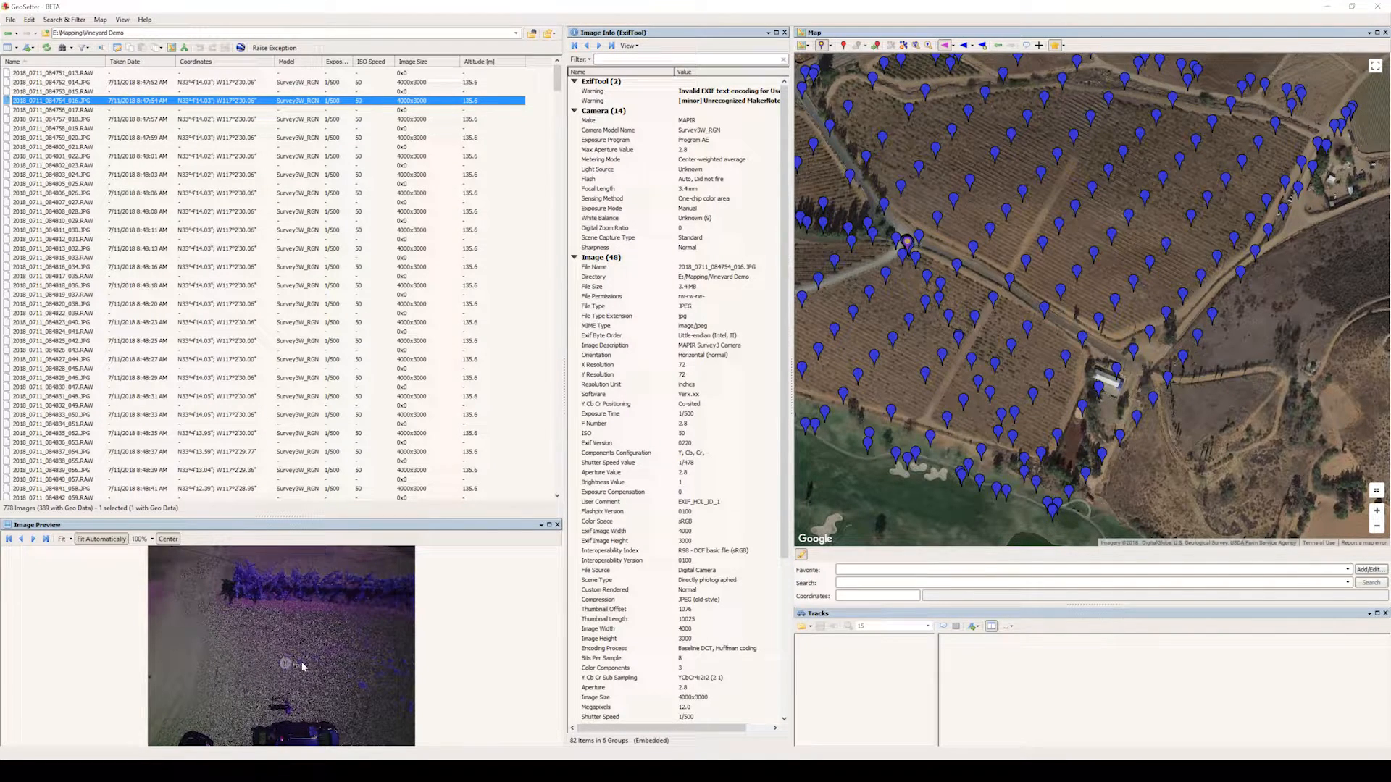
pyautogui.click(58, 90)
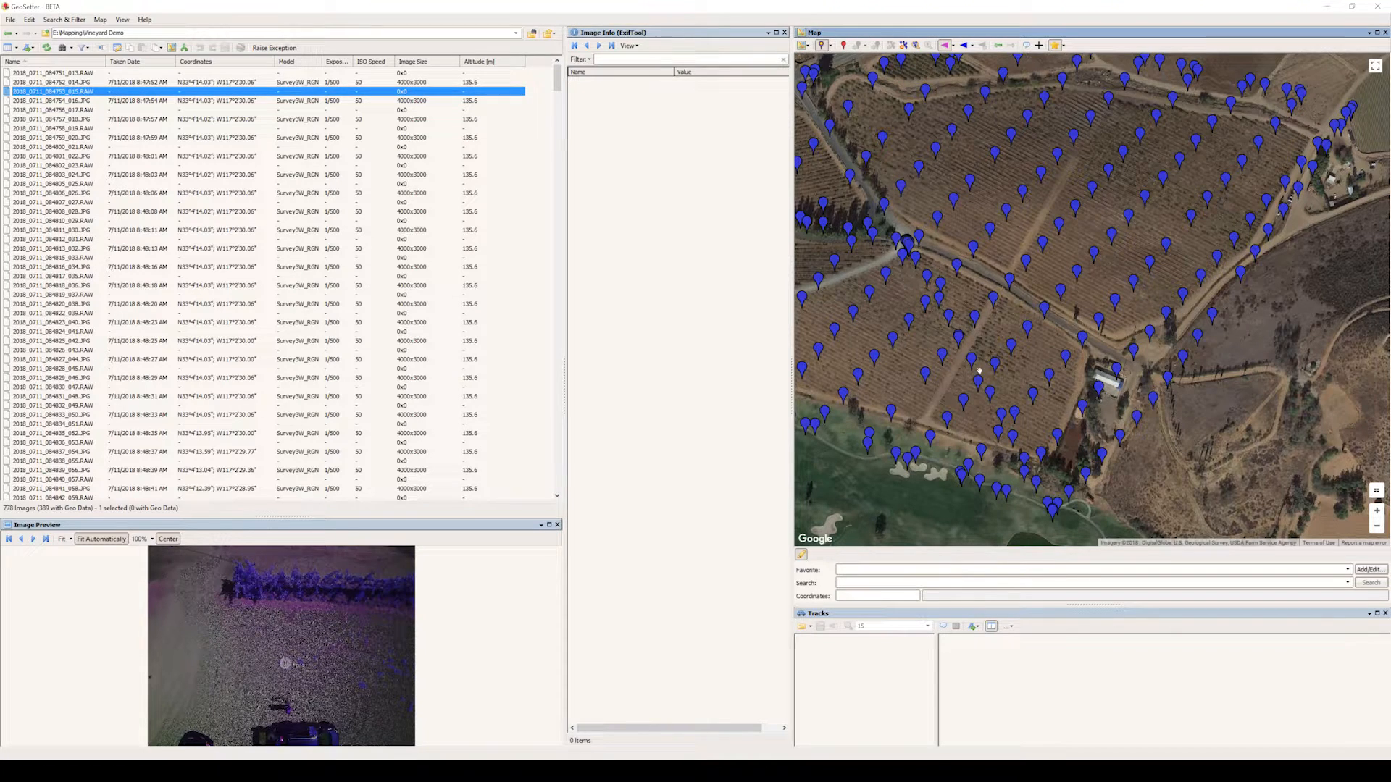
pyautogui.click(58, 81)
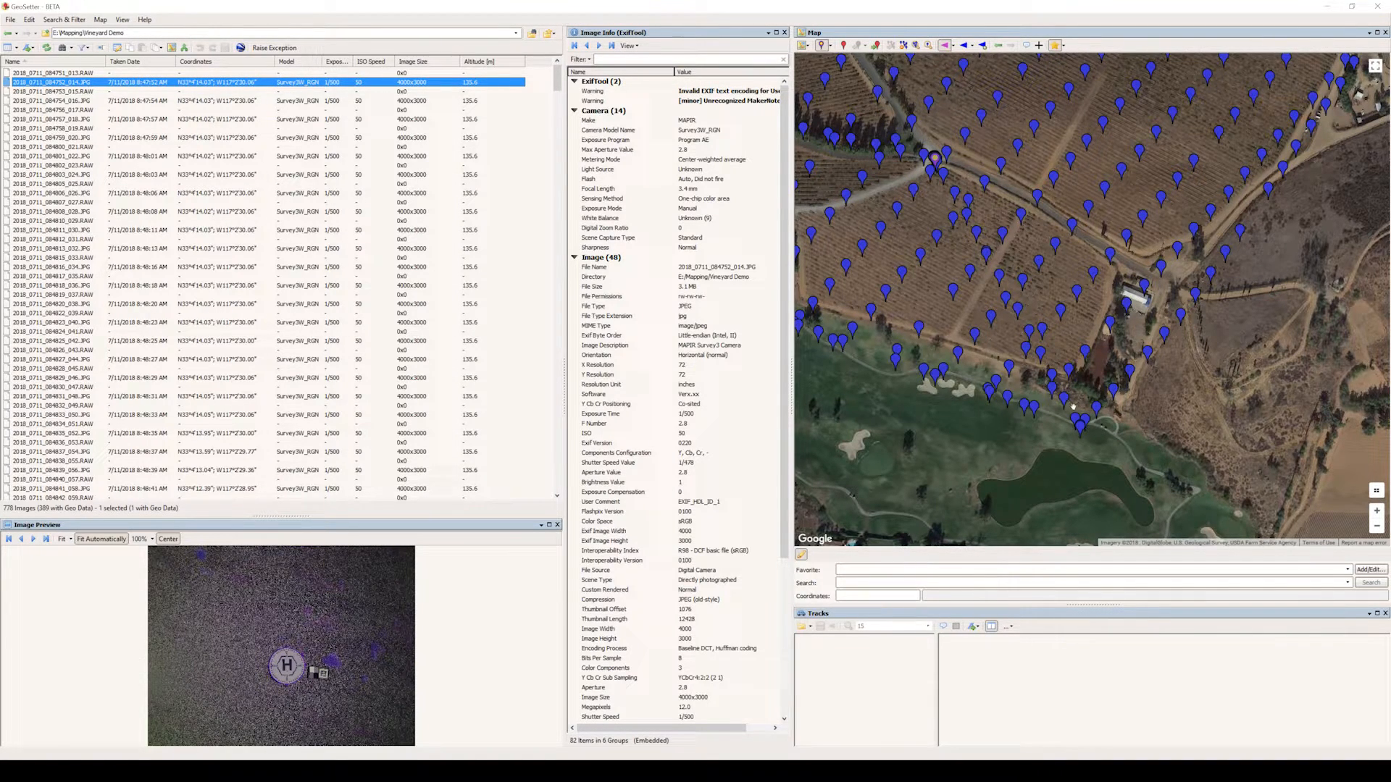
pyautogui.moveTo(1098, 412)
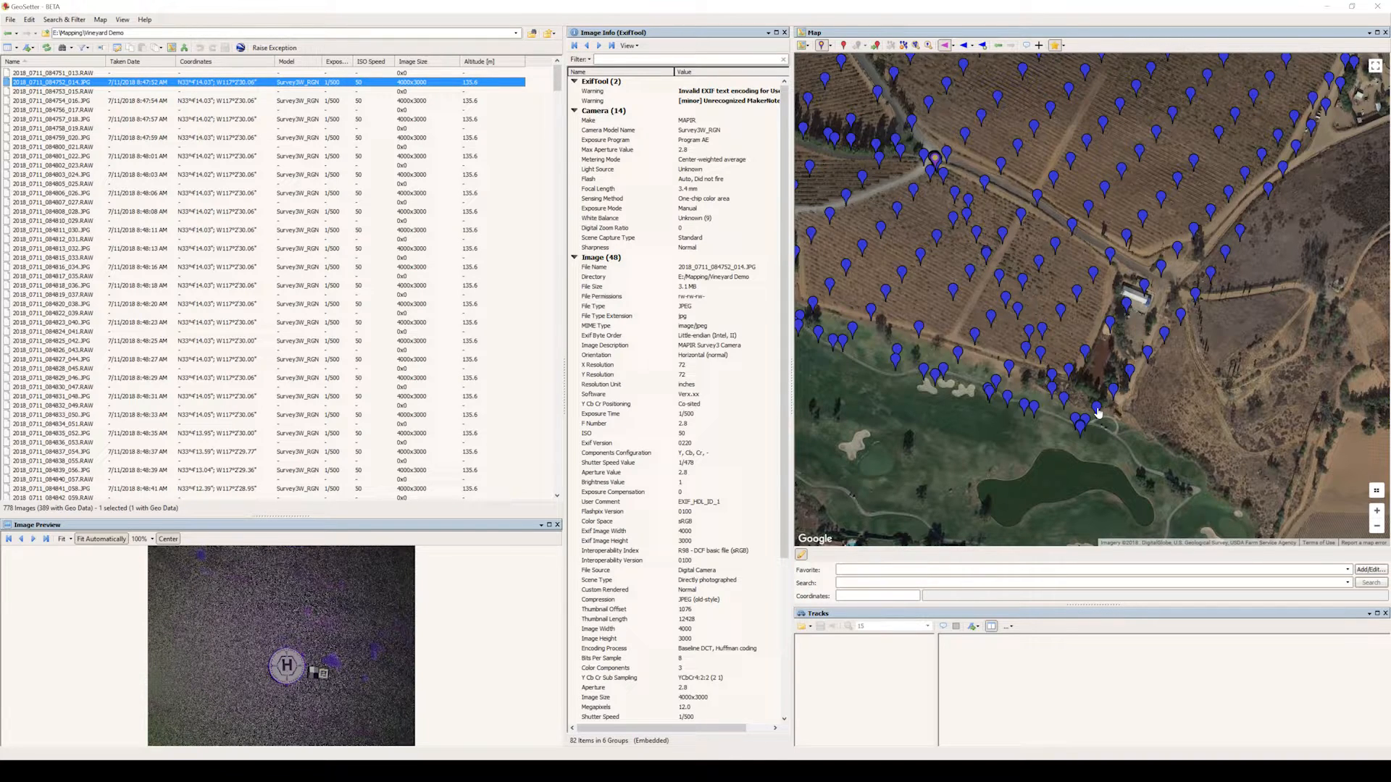
pyautogui.moveTo(1083, 423)
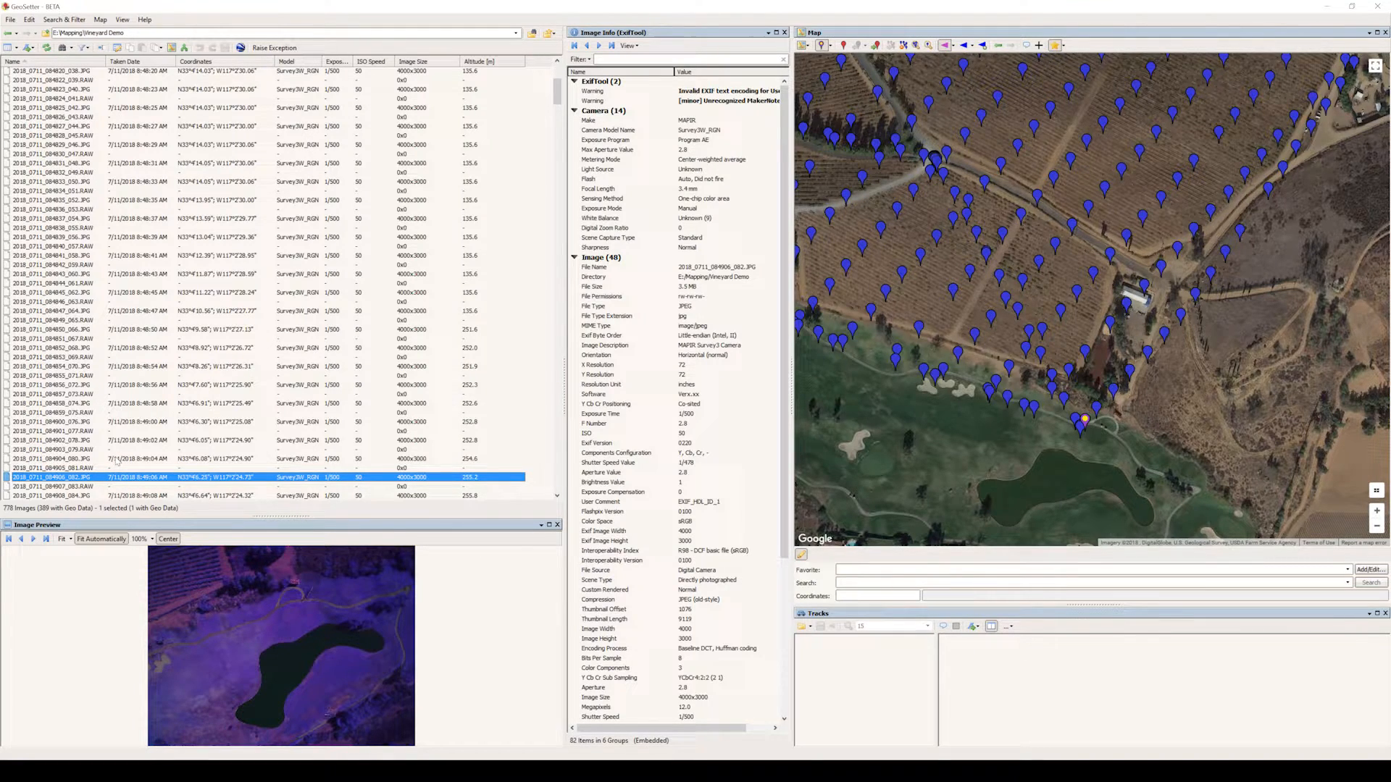
# - Compare survey-altitude photos to settle on the image where the survey leg begins
pyautogui.click(51, 458)
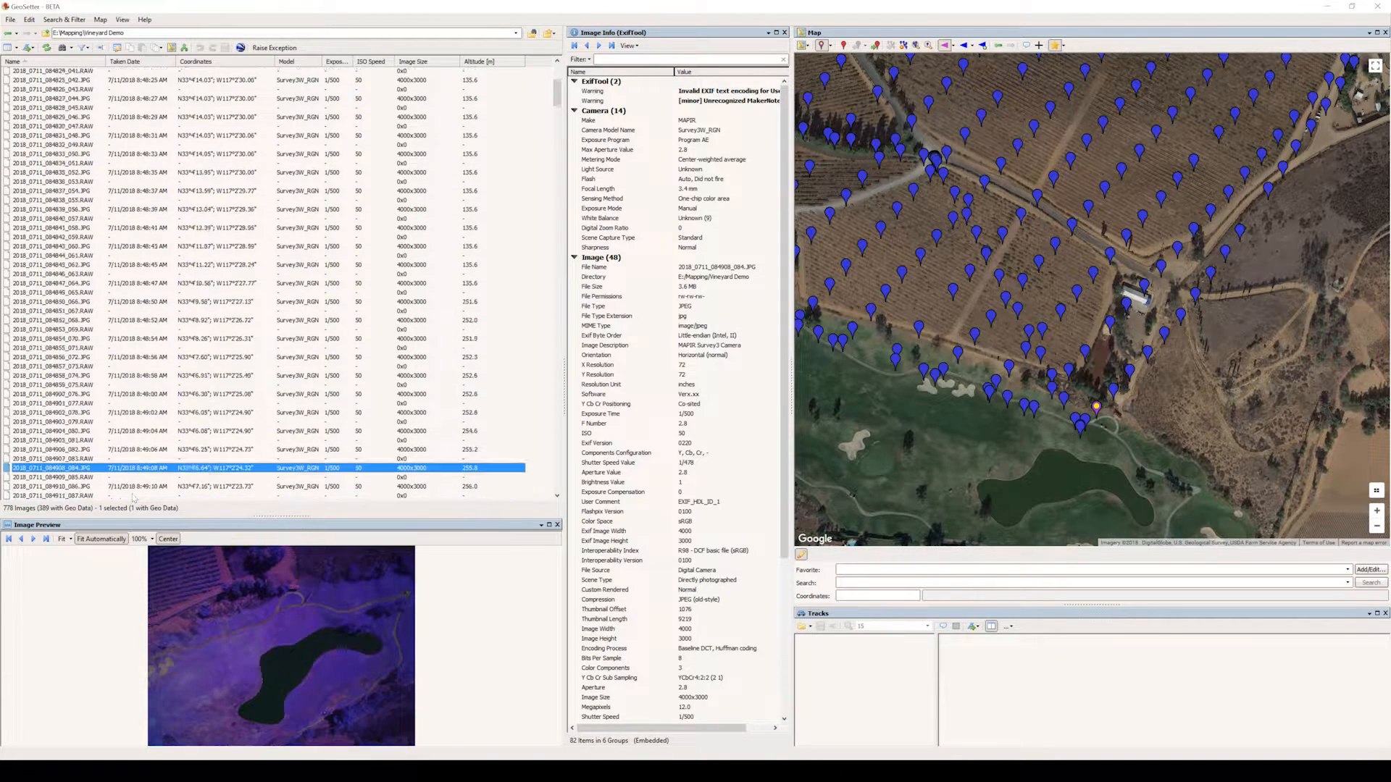
pyautogui.click(128, 458)
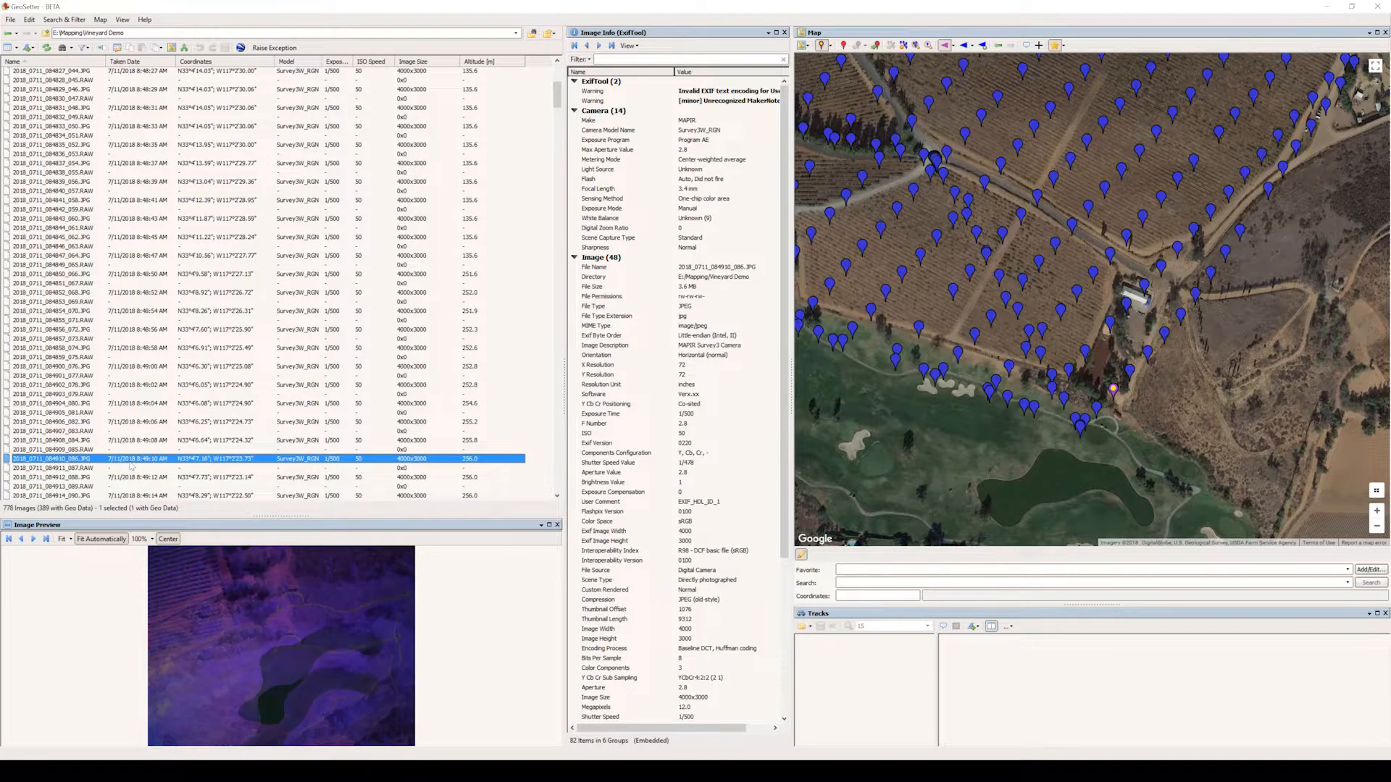
pyautogui.click(130, 441)
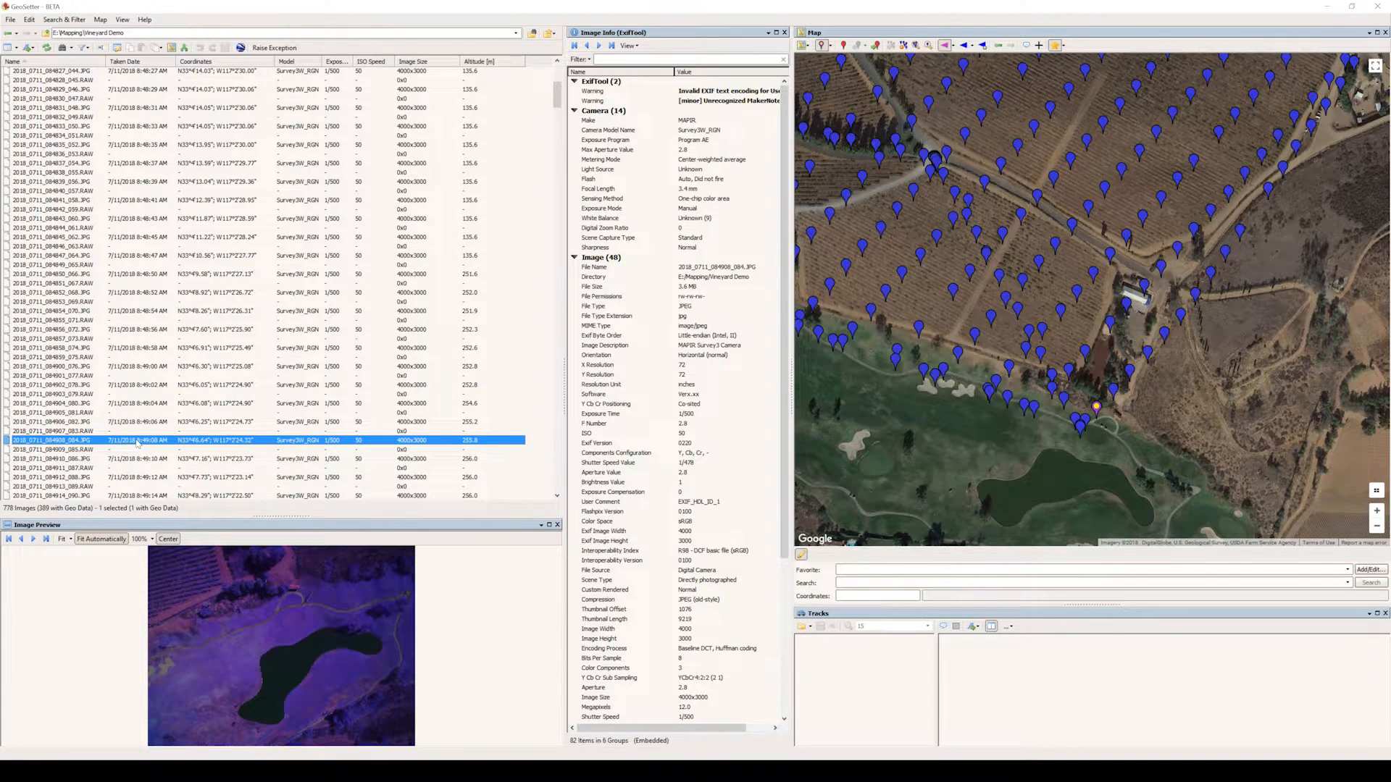
pyautogui.click(109, 420)
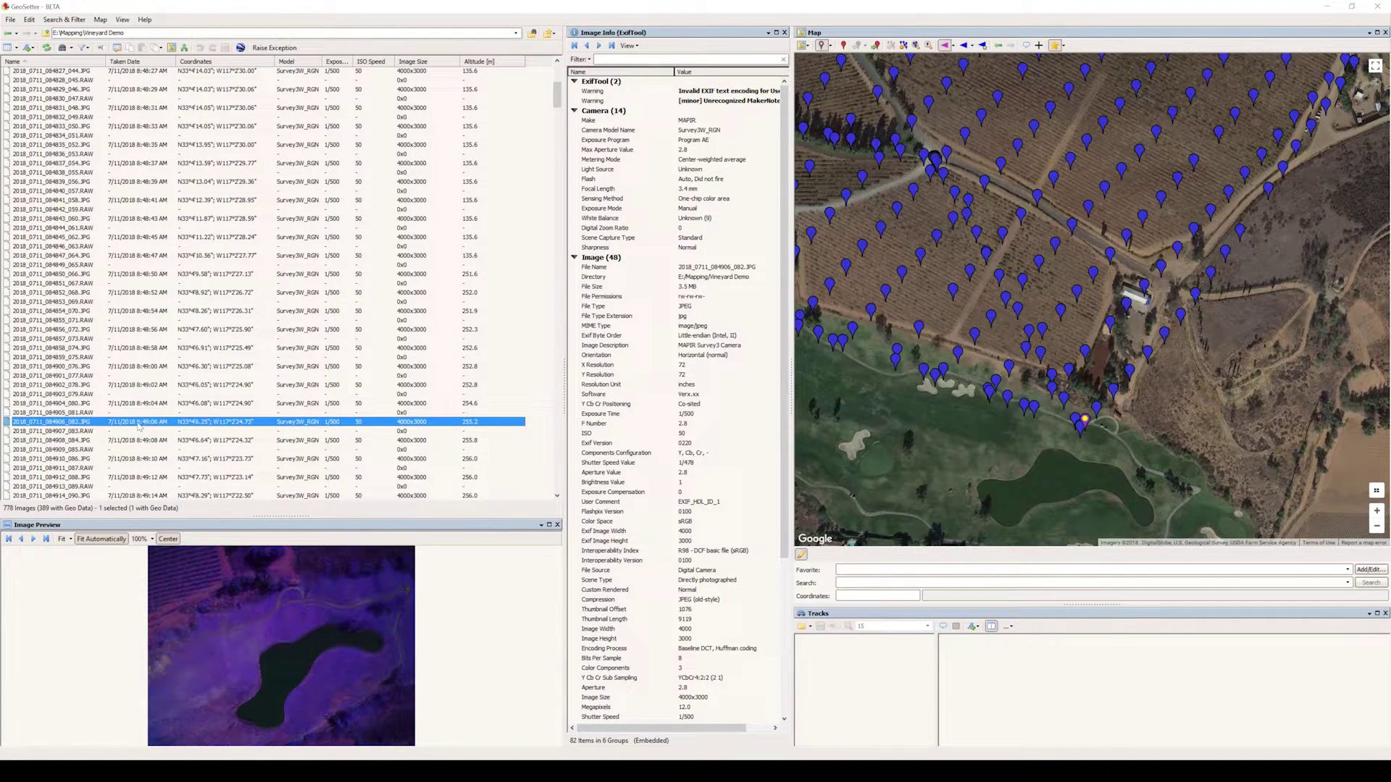
pyautogui.click(51, 440)
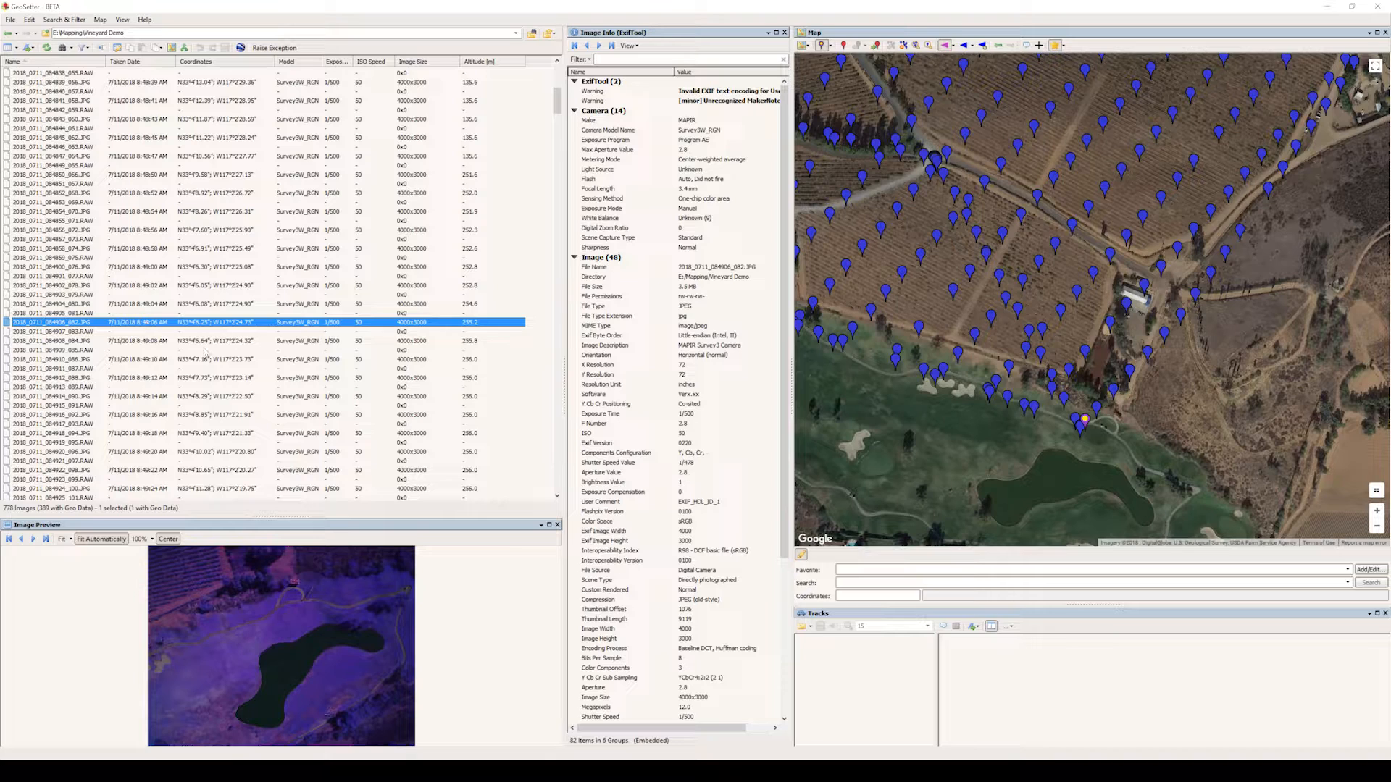
pyautogui.moveTo(1095, 435)
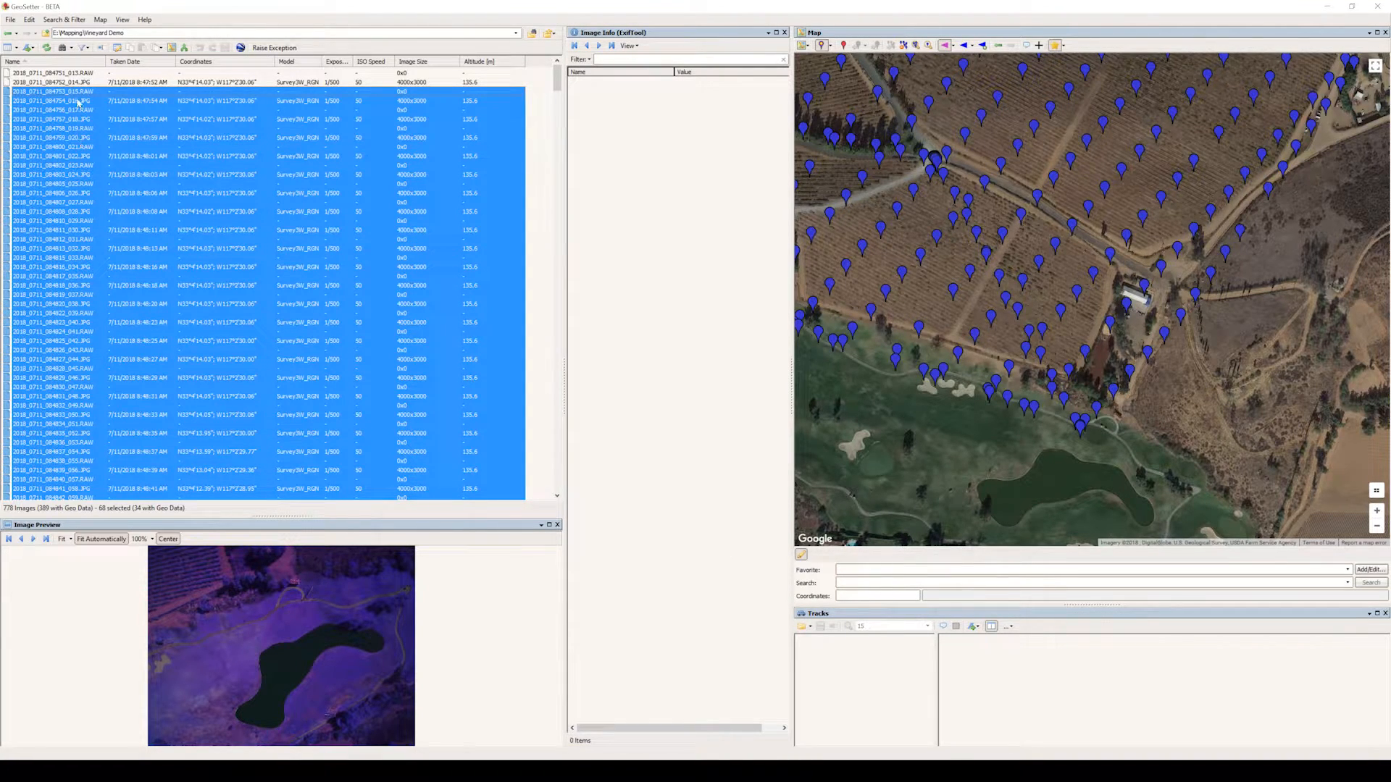
# - Delete the selected takeoff transit photos via the file context menu
pyautogui.scroll(-3)
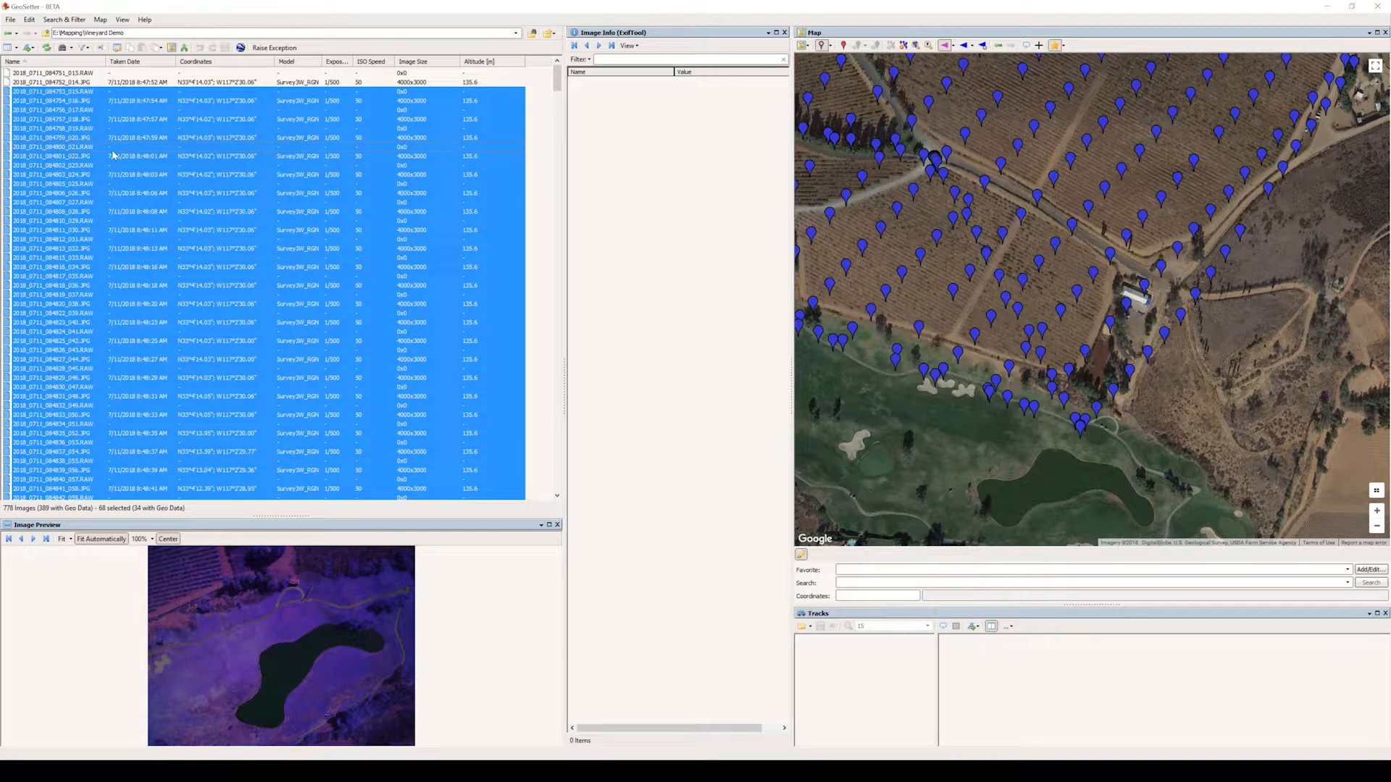
pyautogui.rightClick(87, 174)
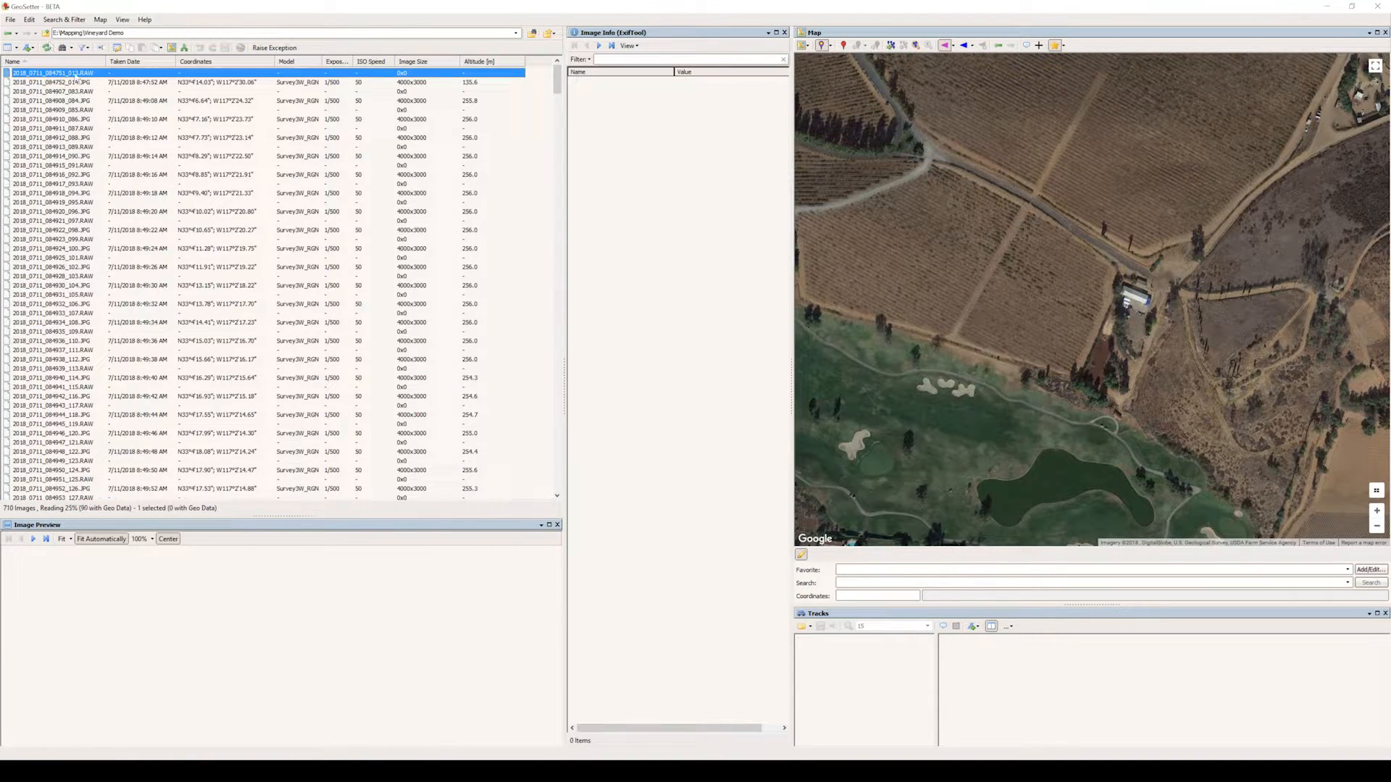
# - Check the calibration and first survey photos' positions, then plot all remaining photos on the map
pyautogui.click(43, 81)
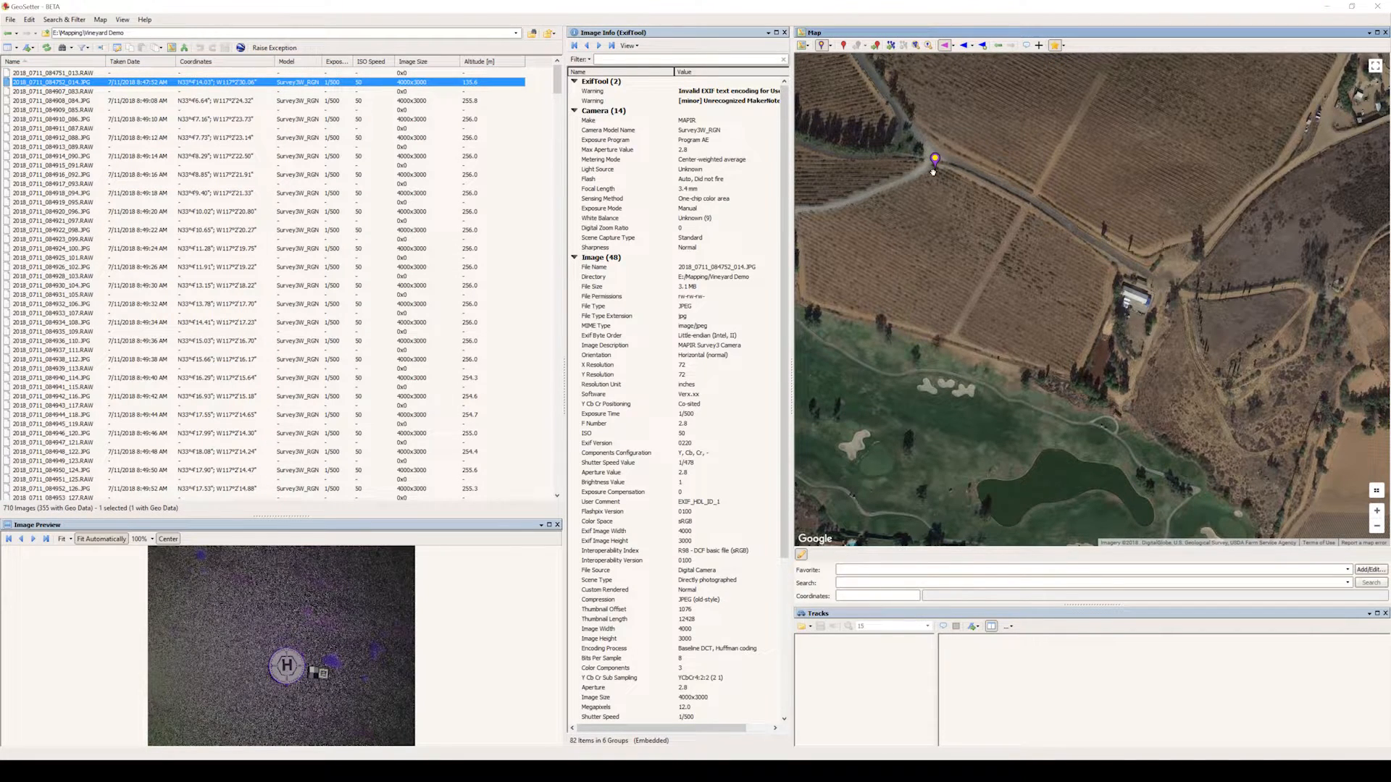
pyautogui.click(58, 95)
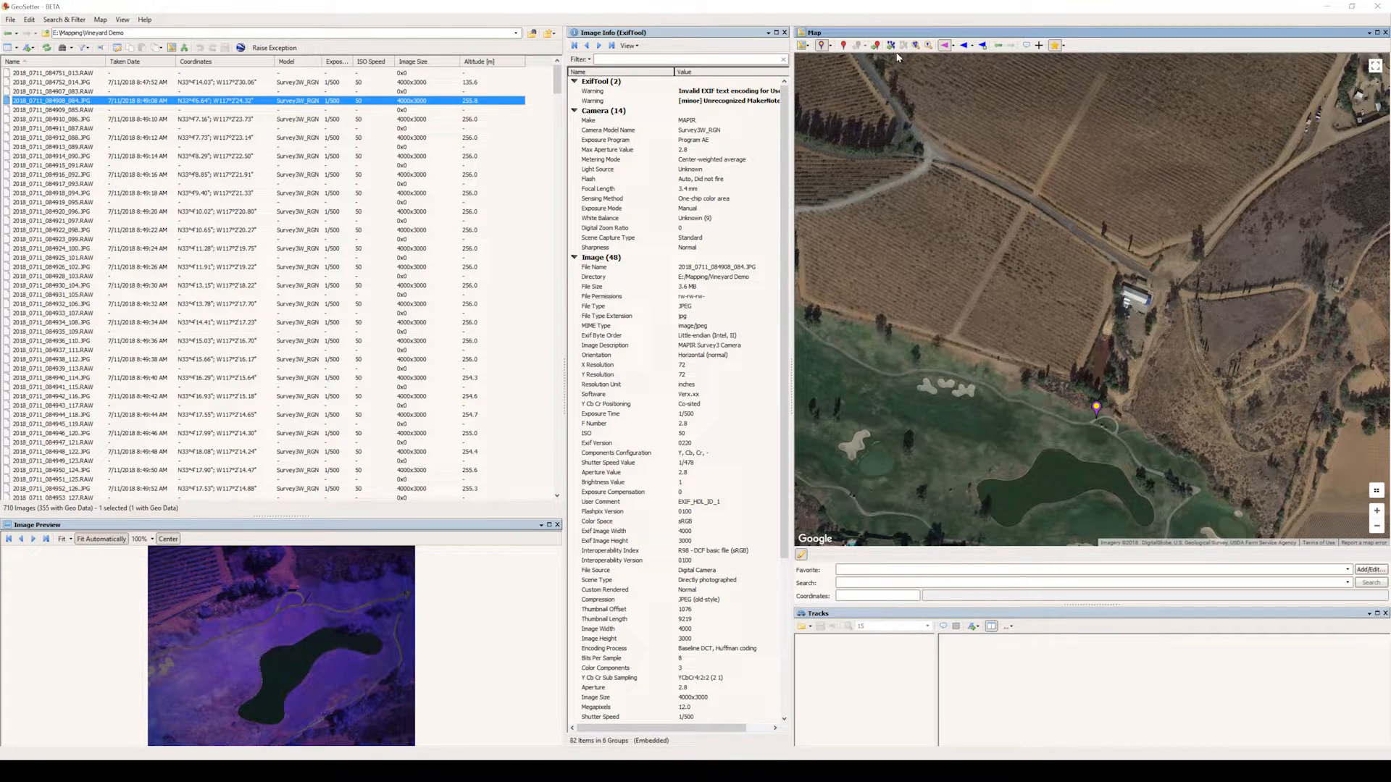
pyautogui.moveTo(895, 44)
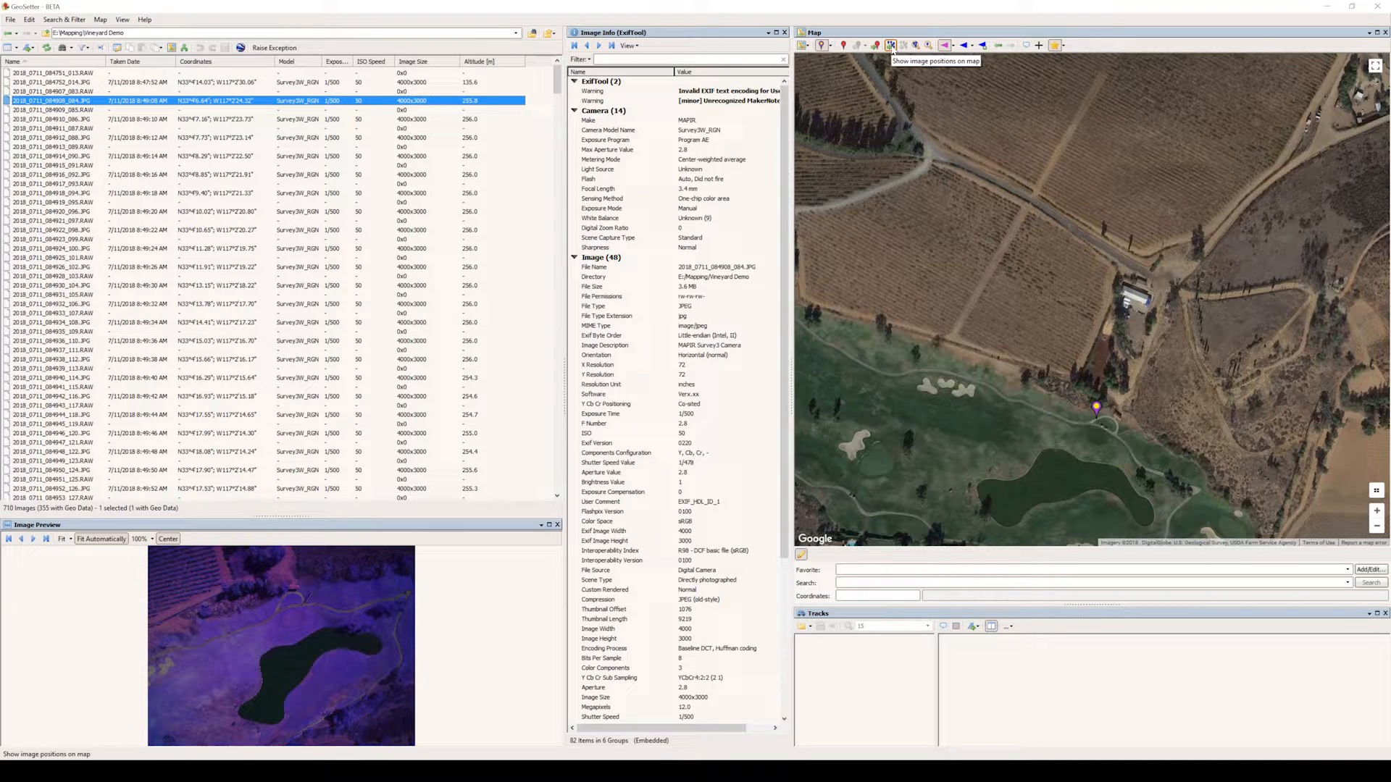
pyautogui.click(892, 44)
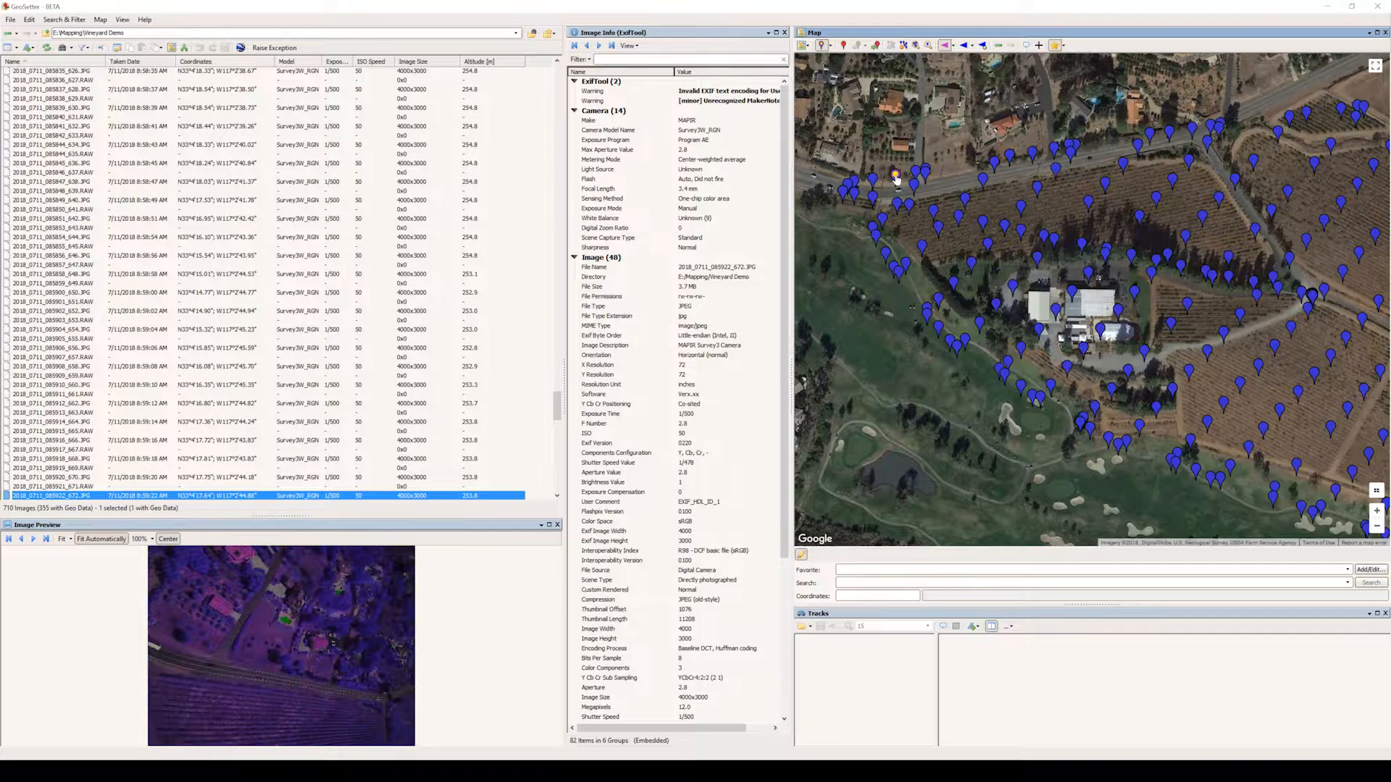
pyautogui.scroll(-3)
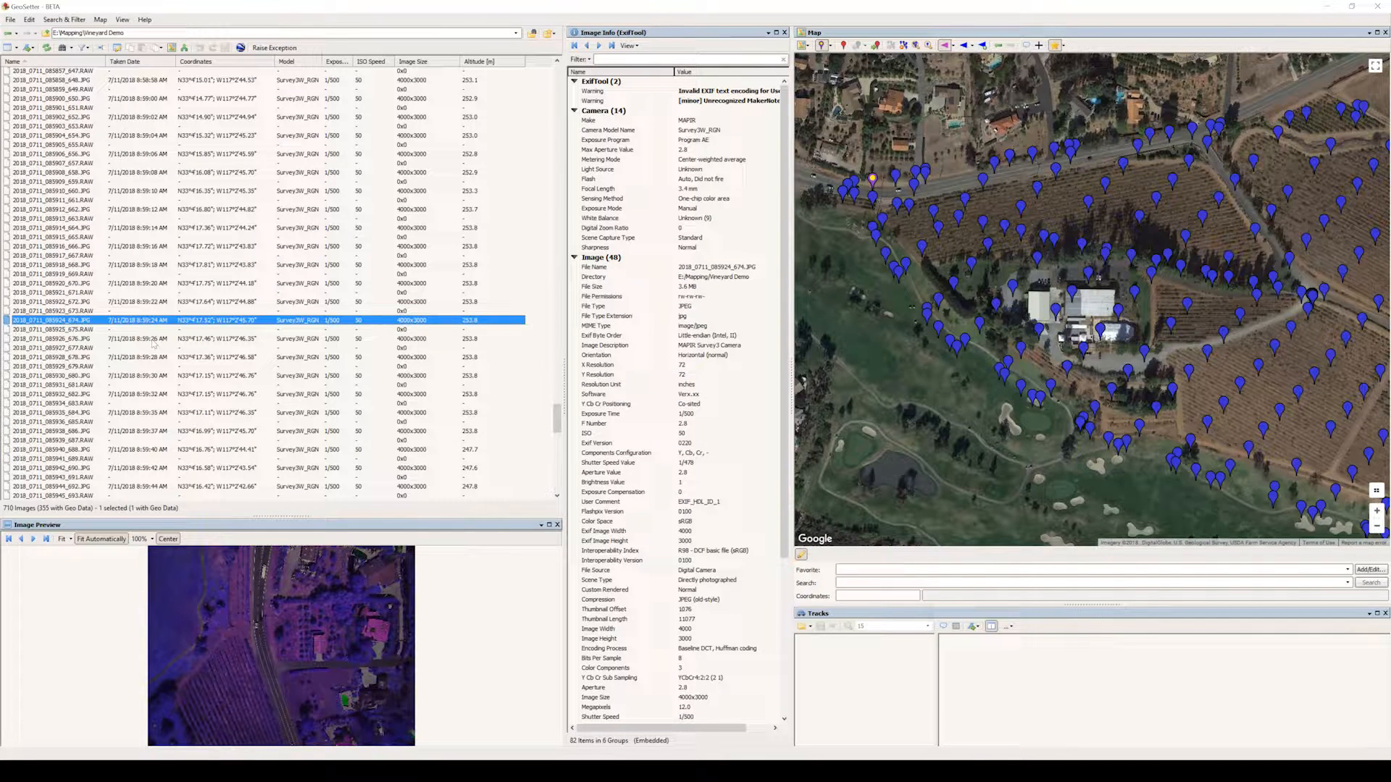
pyautogui.click(55, 337)
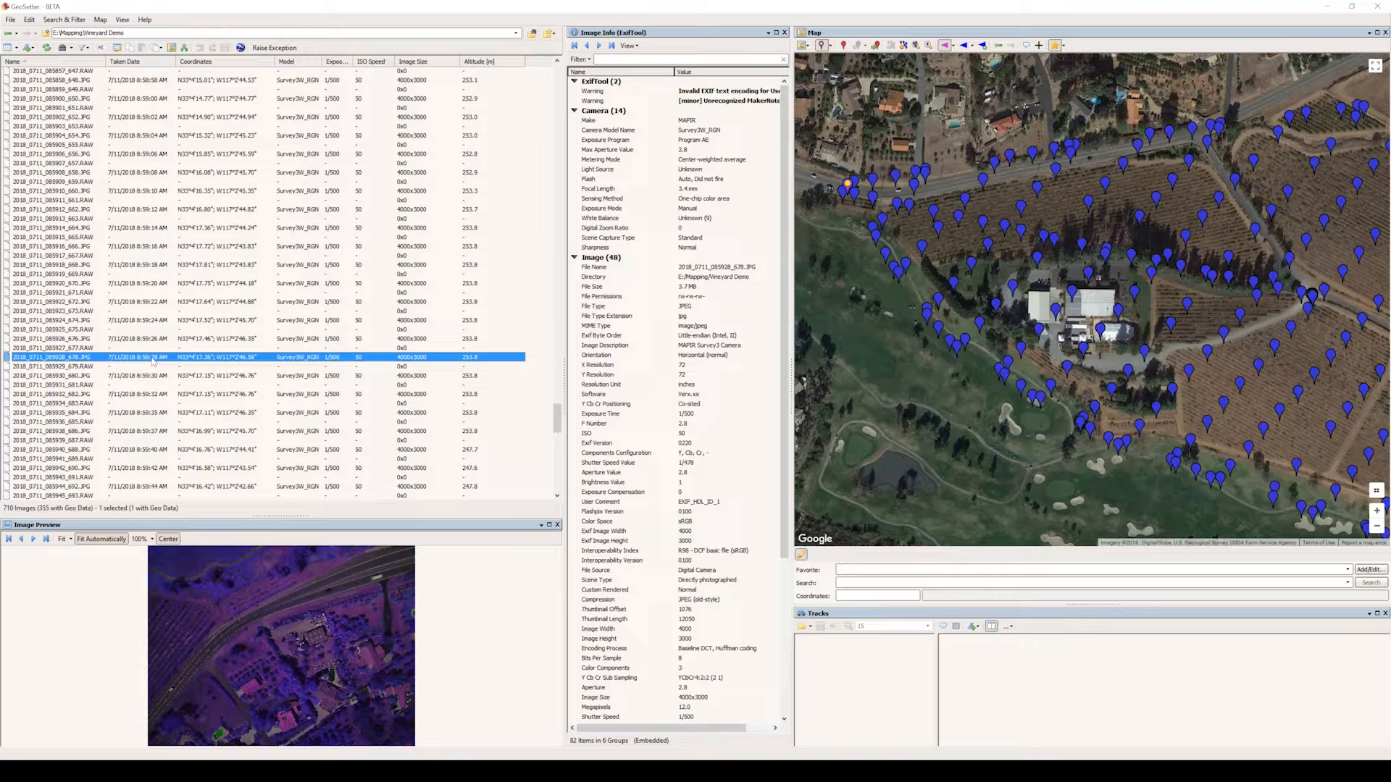
pyautogui.click(152, 375)
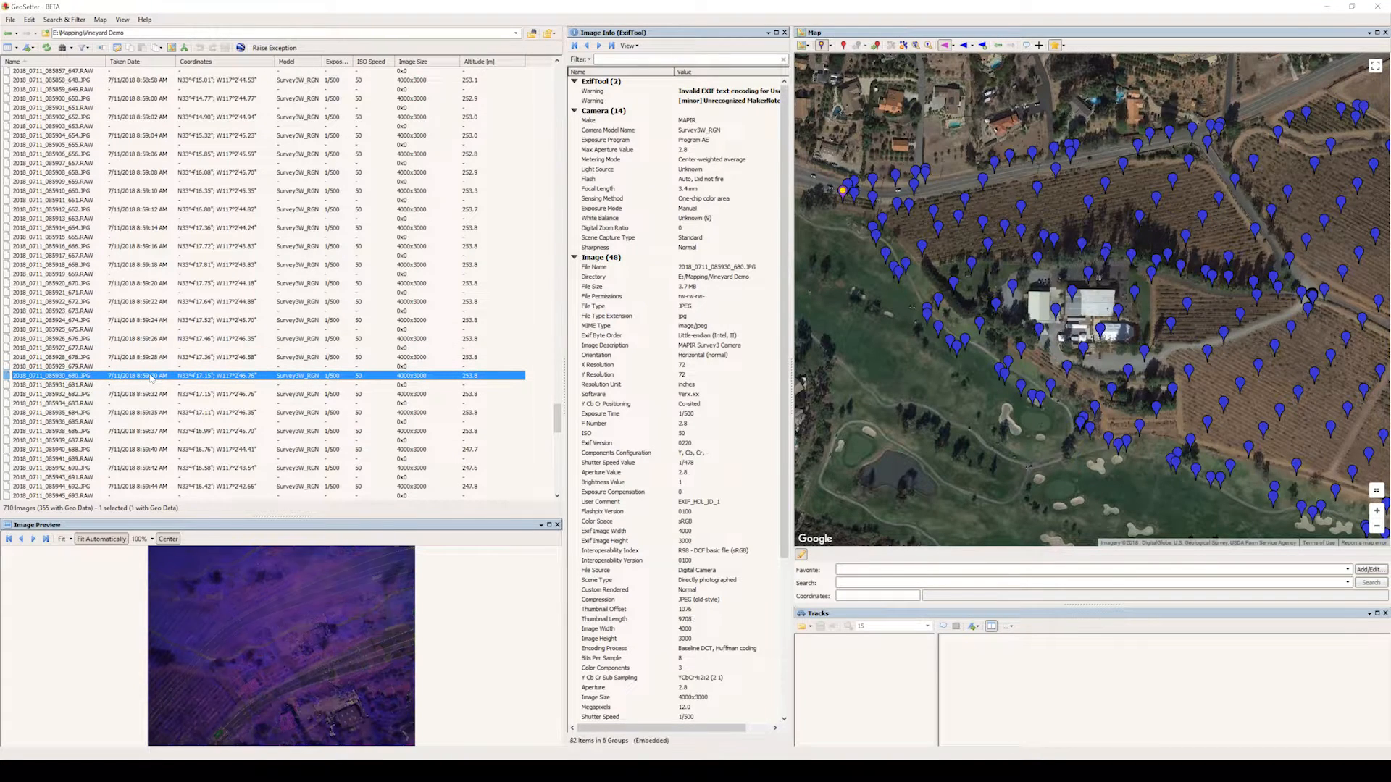
pyautogui.click(50, 356)
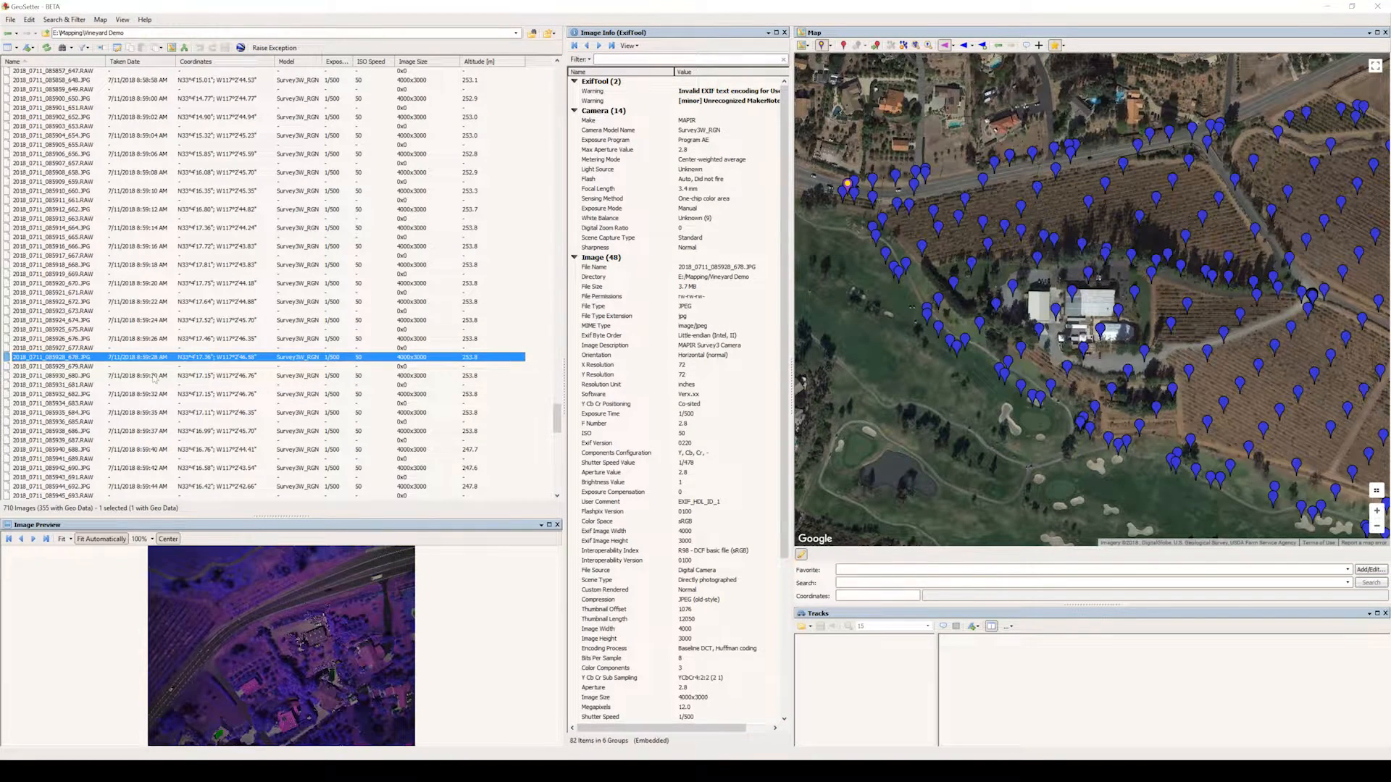
pyautogui.click(51, 375)
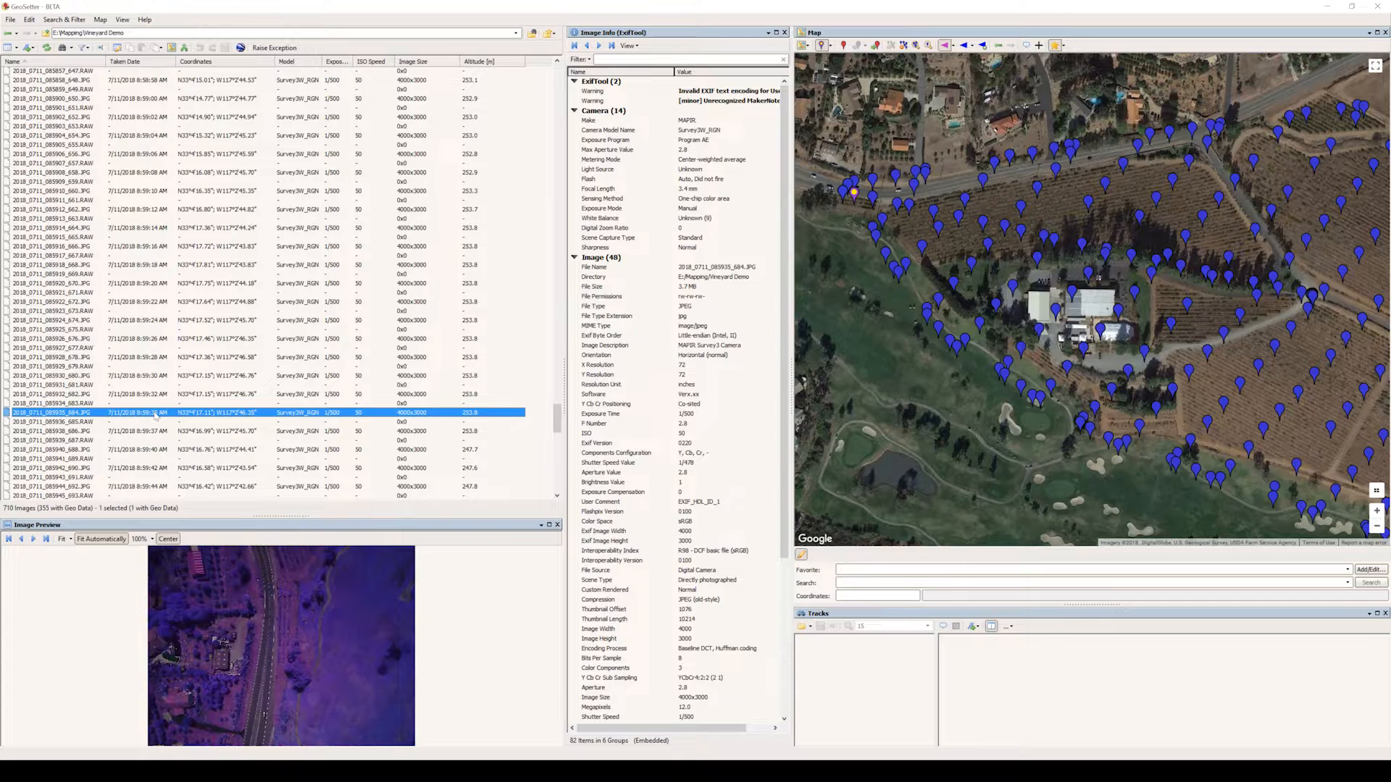
pyautogui.click(149, 432)
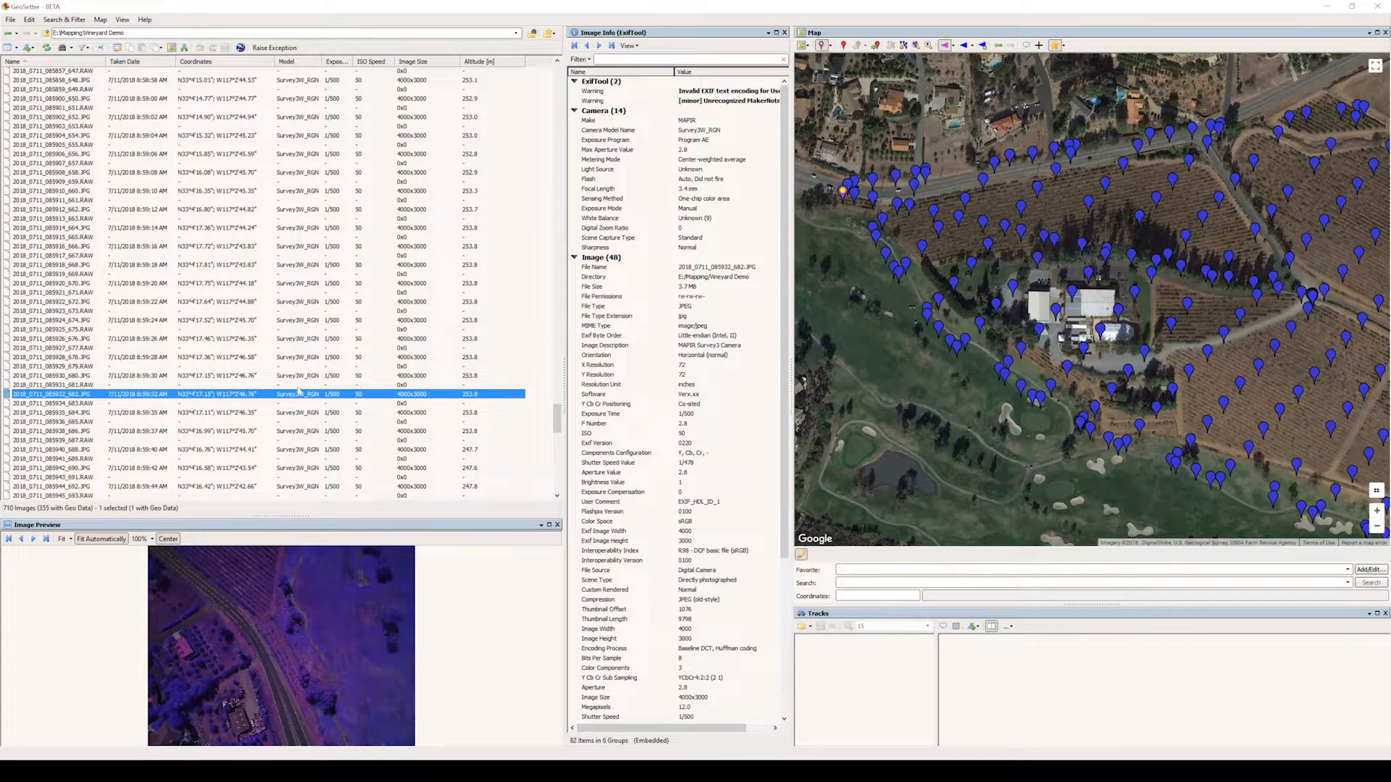
# - Delete the selected landing transit photos after the final survey image via the context menu
pyautogui.scroll(-3)
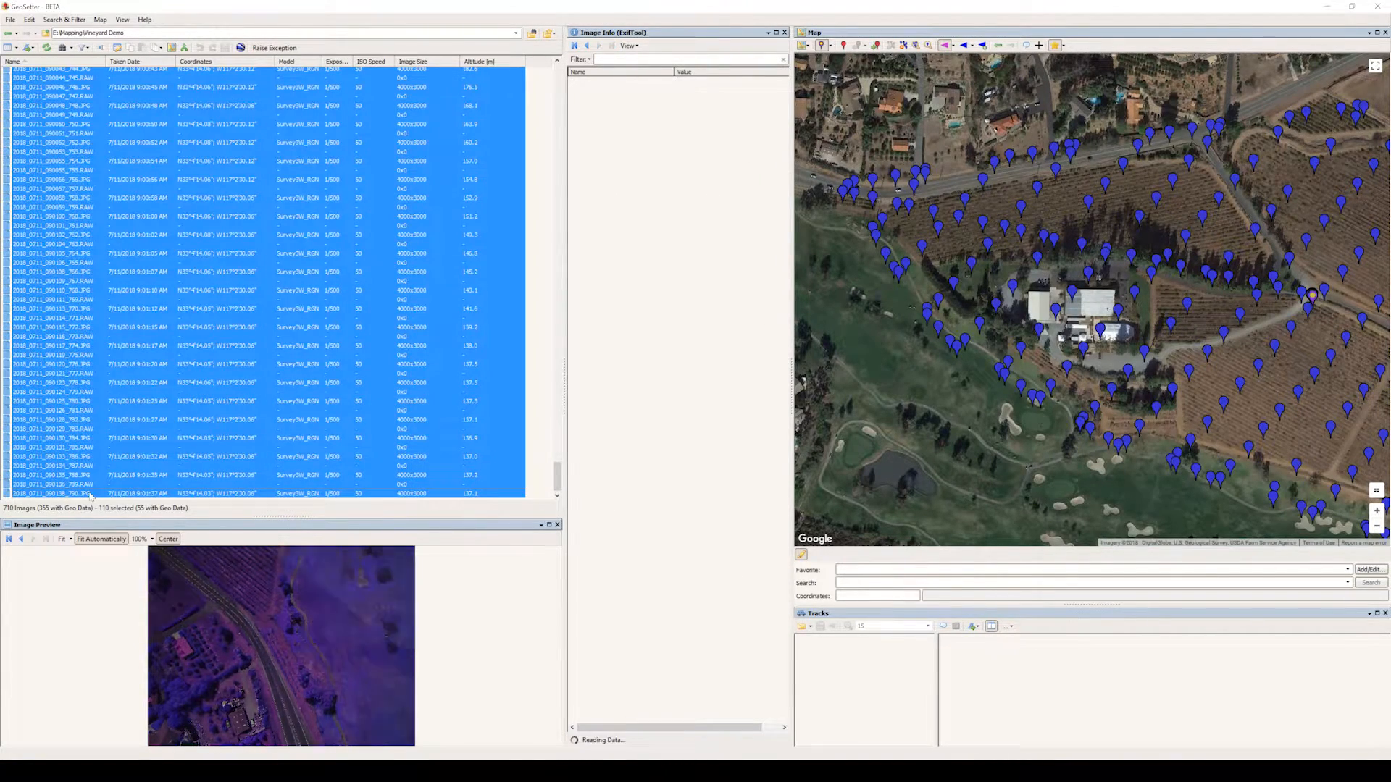
pyautogui.rightClick(51, 400)
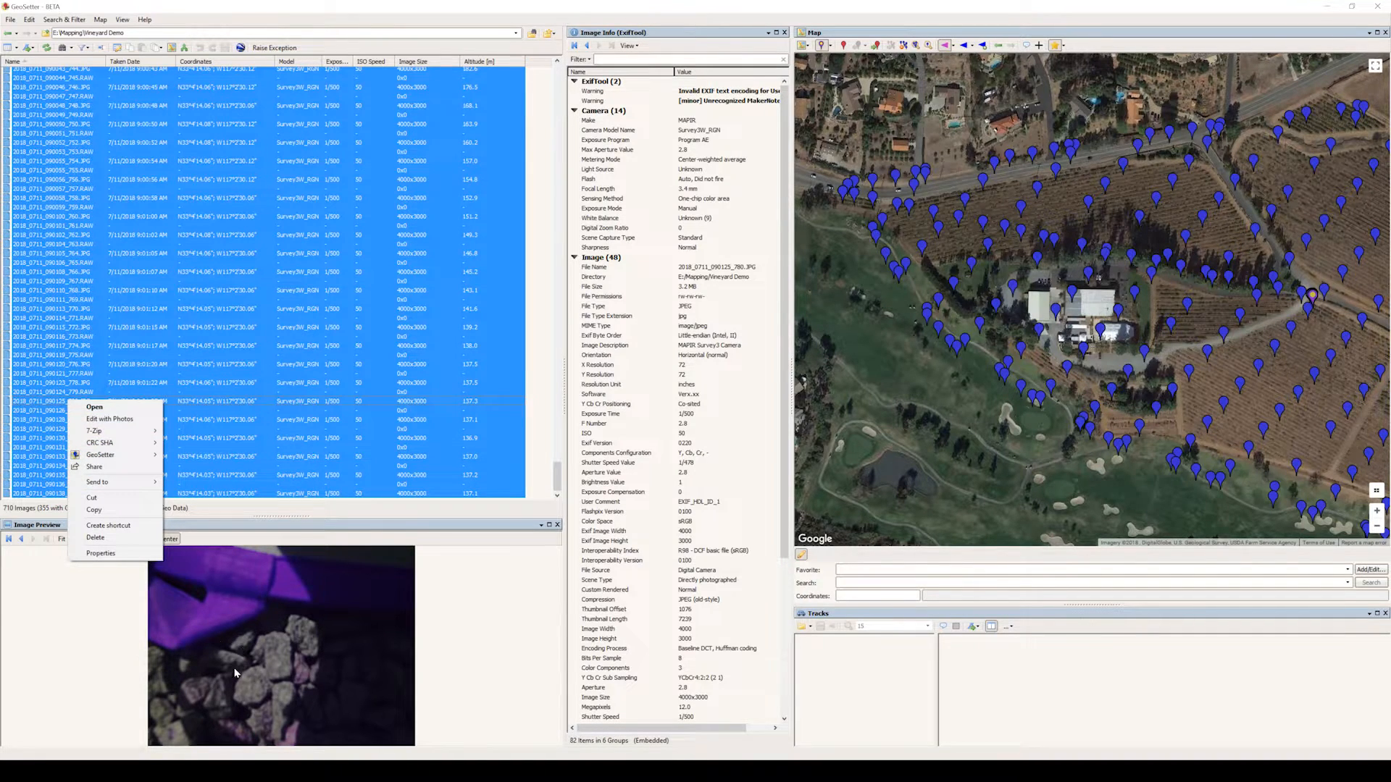
pyautogui.moveTo(94, 466)
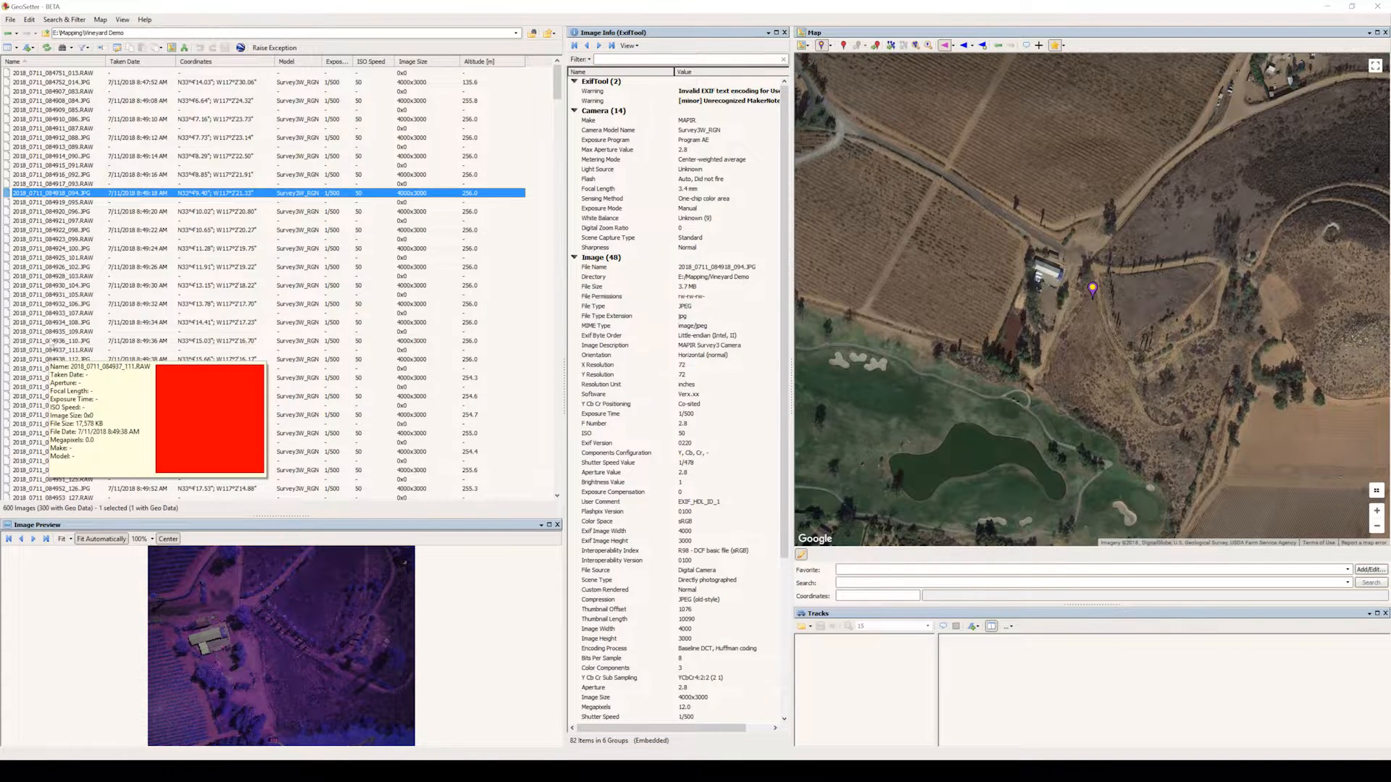
pyautogui.moveTo(329, 321)
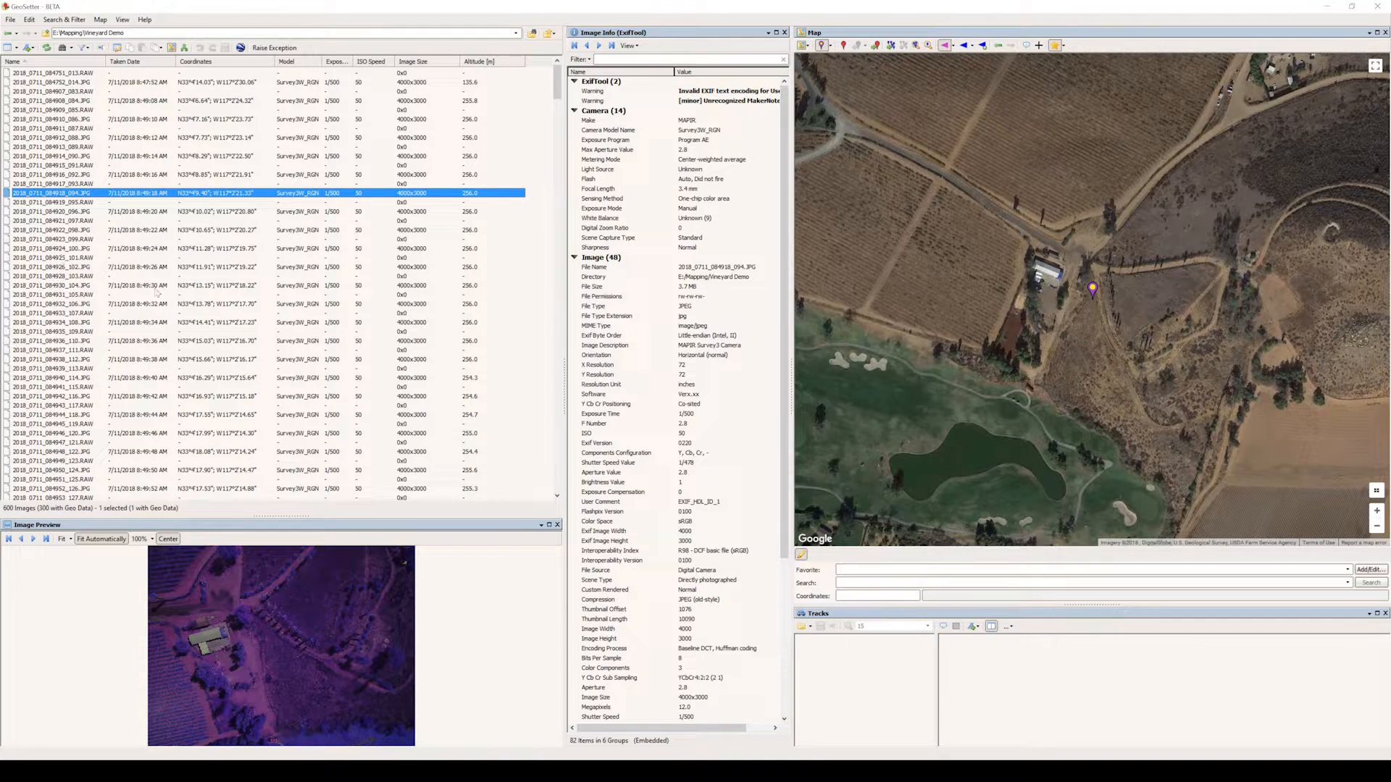
pyautogui.moveTo(157, 290)
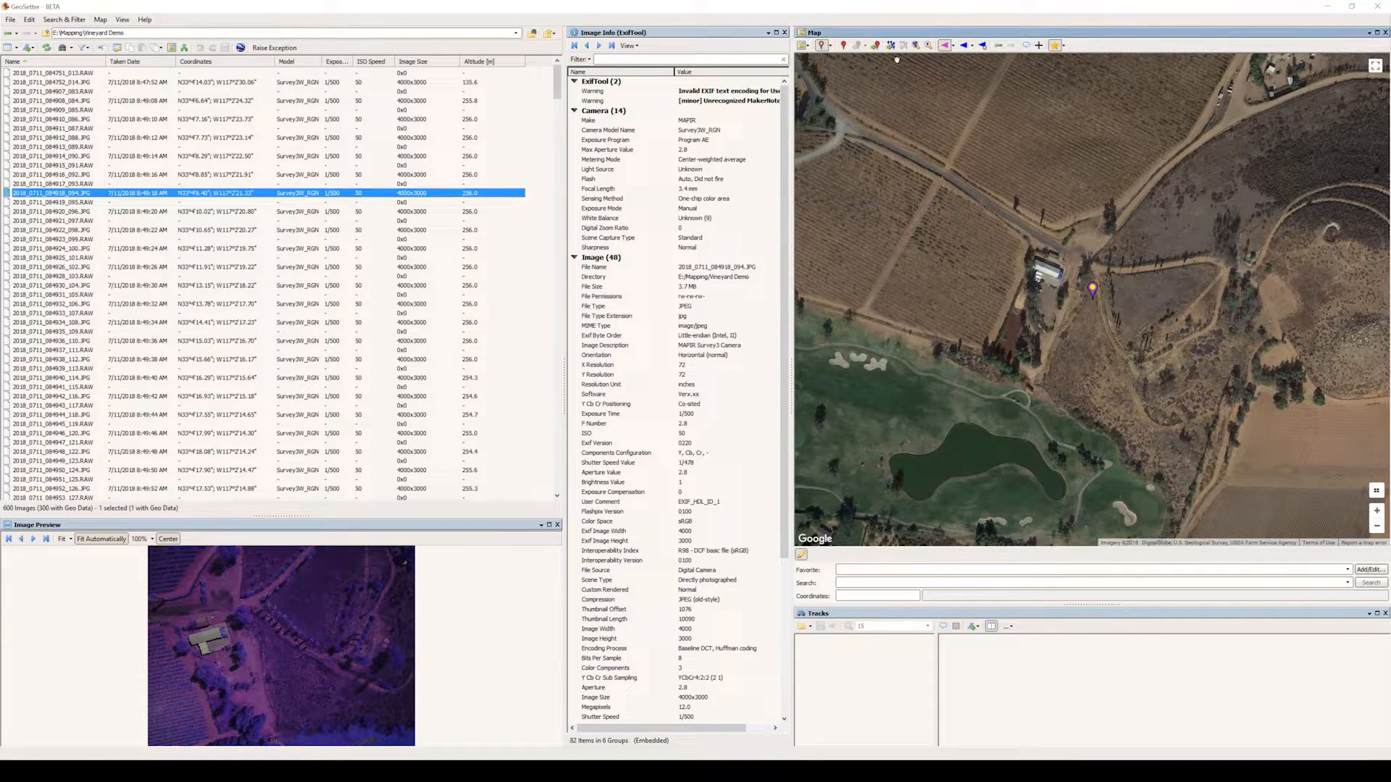
# - Re-plot the positions of the remaining 600 photos on the map
pyautogui.click(893, 43)
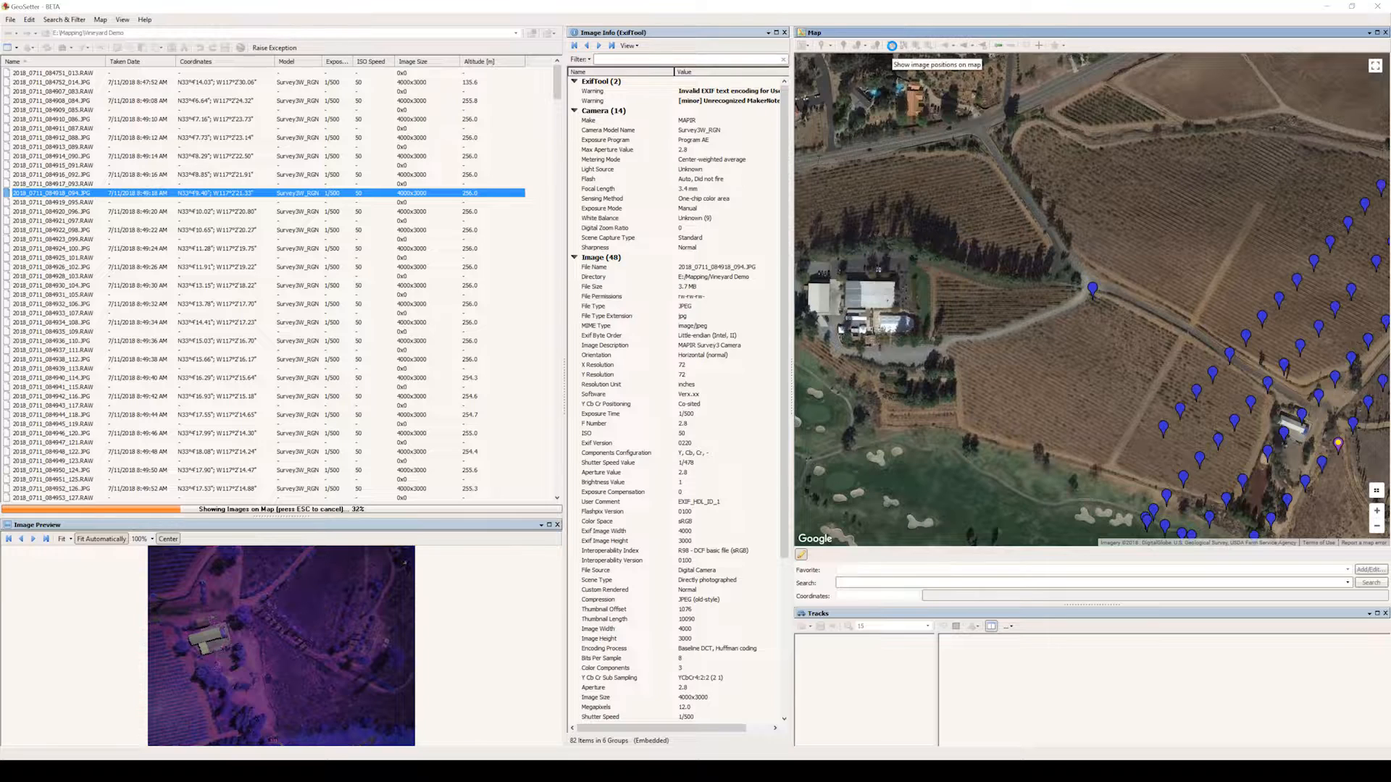